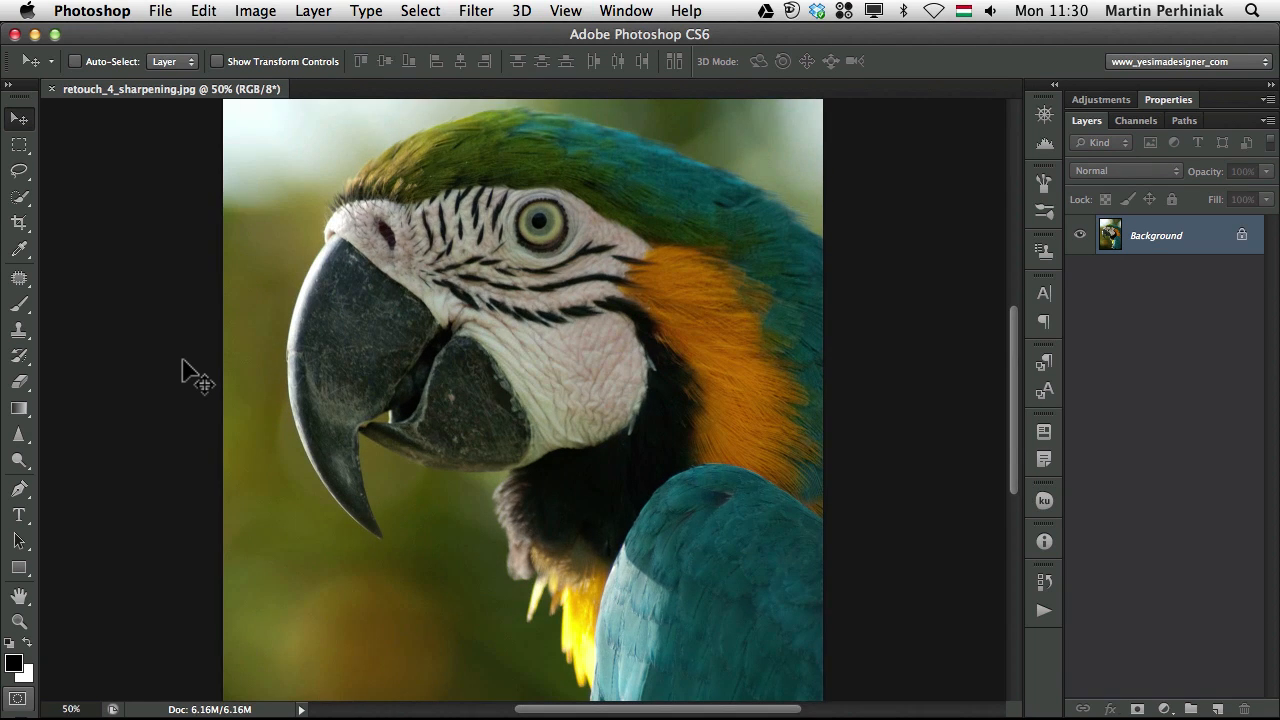
{"action": "mouse_move", "coordinate": [415, 270]}
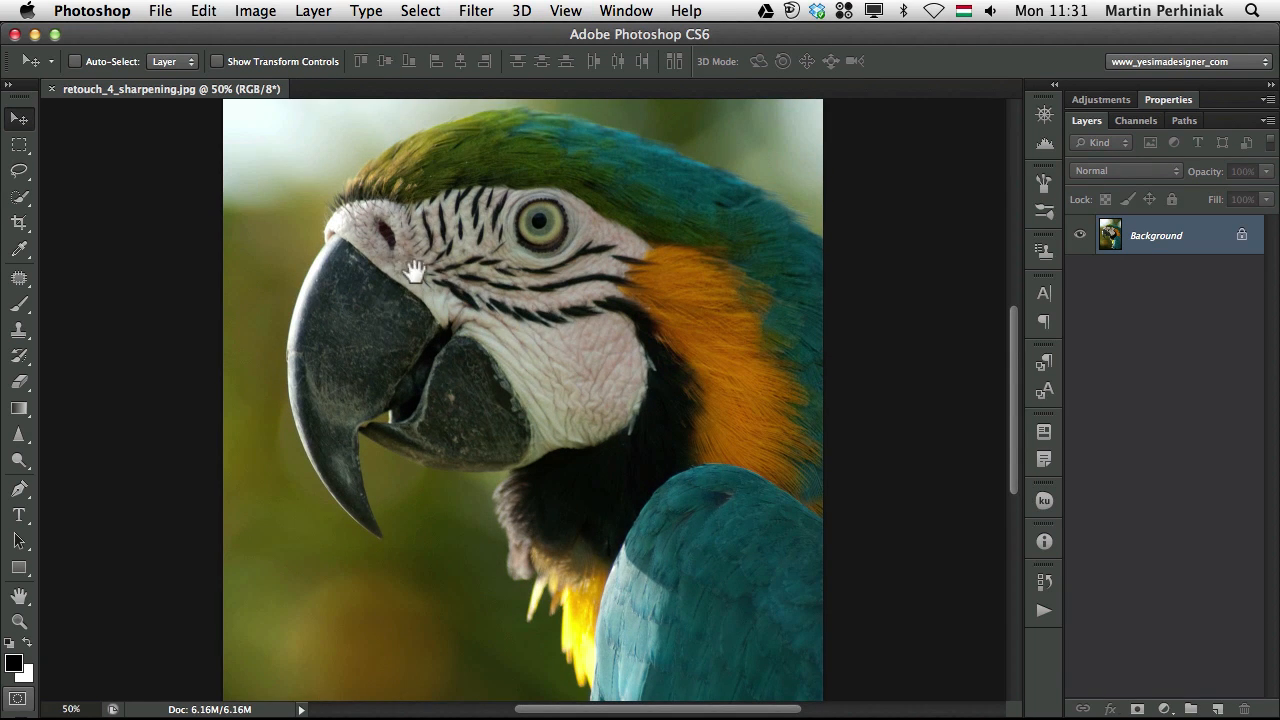
- View the photo at 100%, name the new layer 'local sharpening', and select the Sharpen tool
{"action": "left_click_drag", "start_coordinate": [440, 280], "coordinate": [440, 370]}
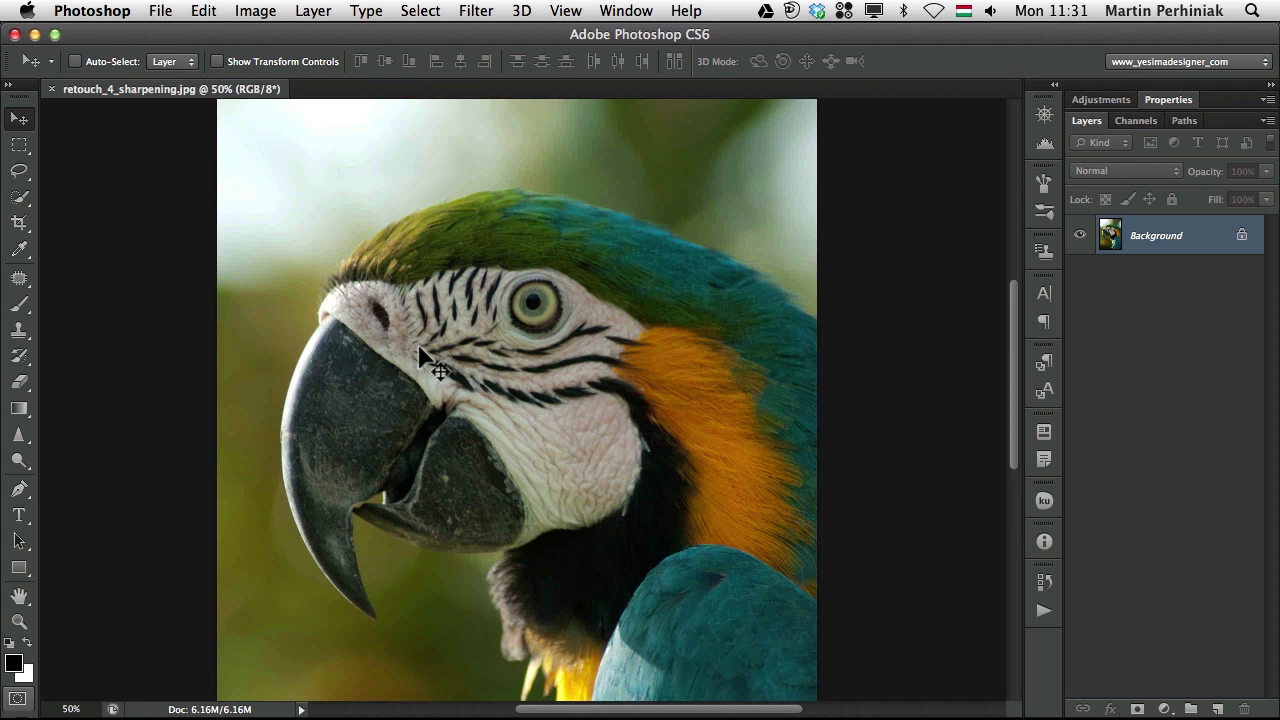
{"action": "mouse_move", "coordinate": [192, 375]}
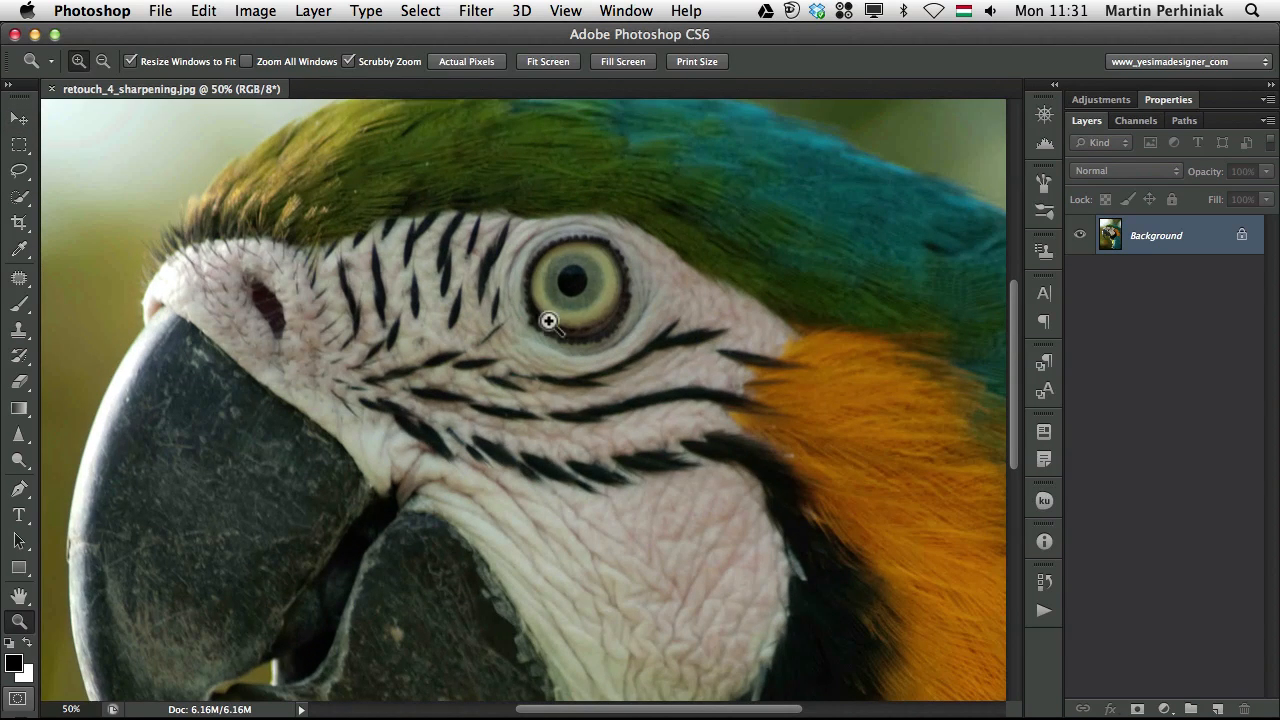
{"action": "left_click", "coordinate": [17, 117]}
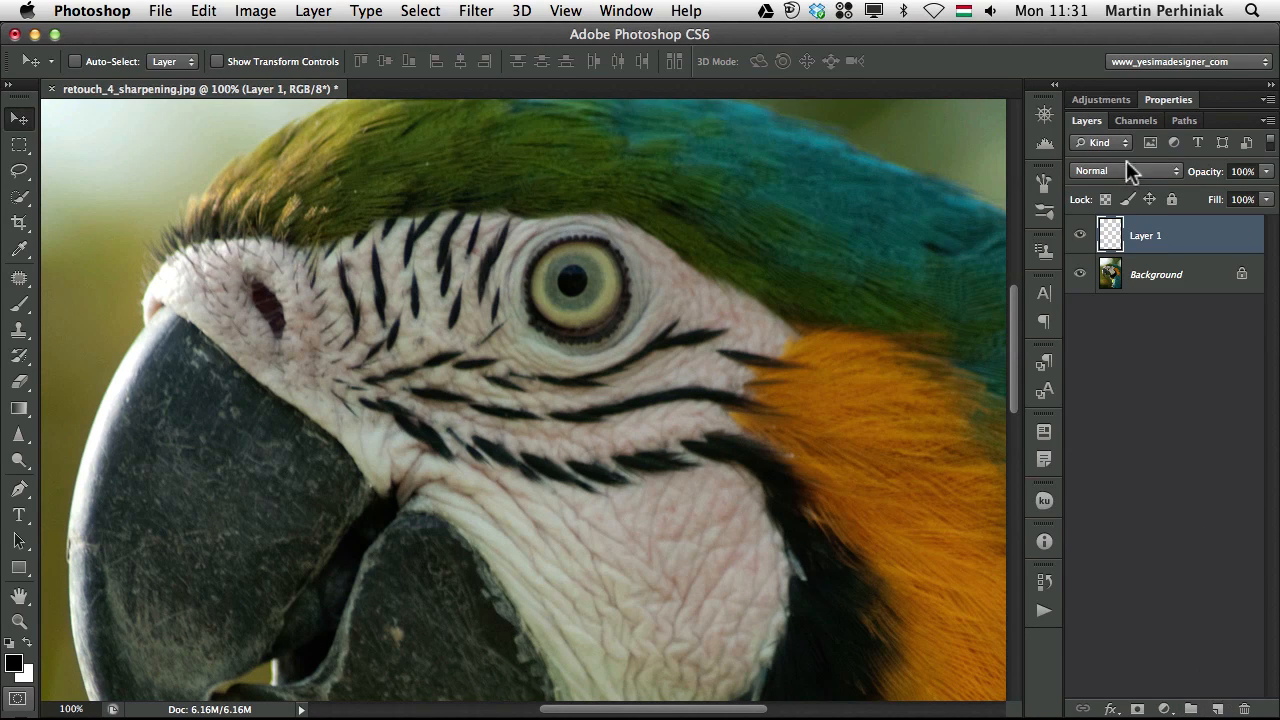
{"action": "double_click", "coordinate": [1145, 234]}
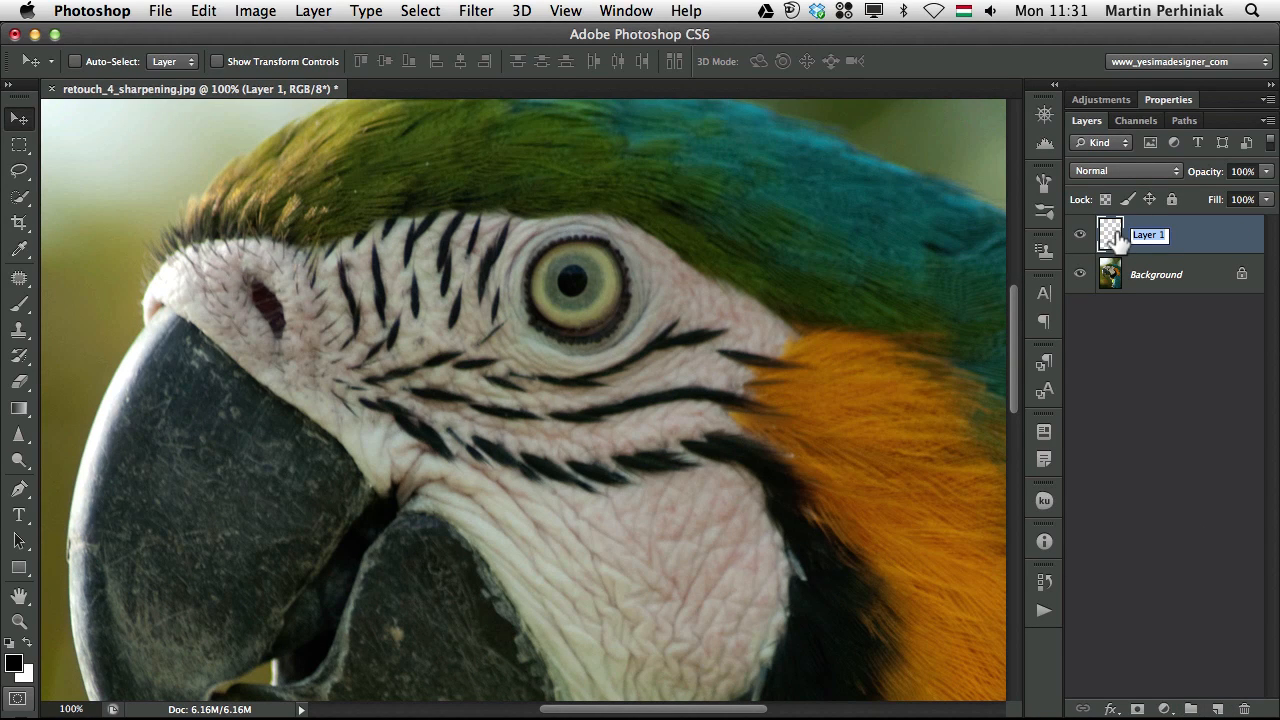
{"action": "type", "text": "local sharpening"}
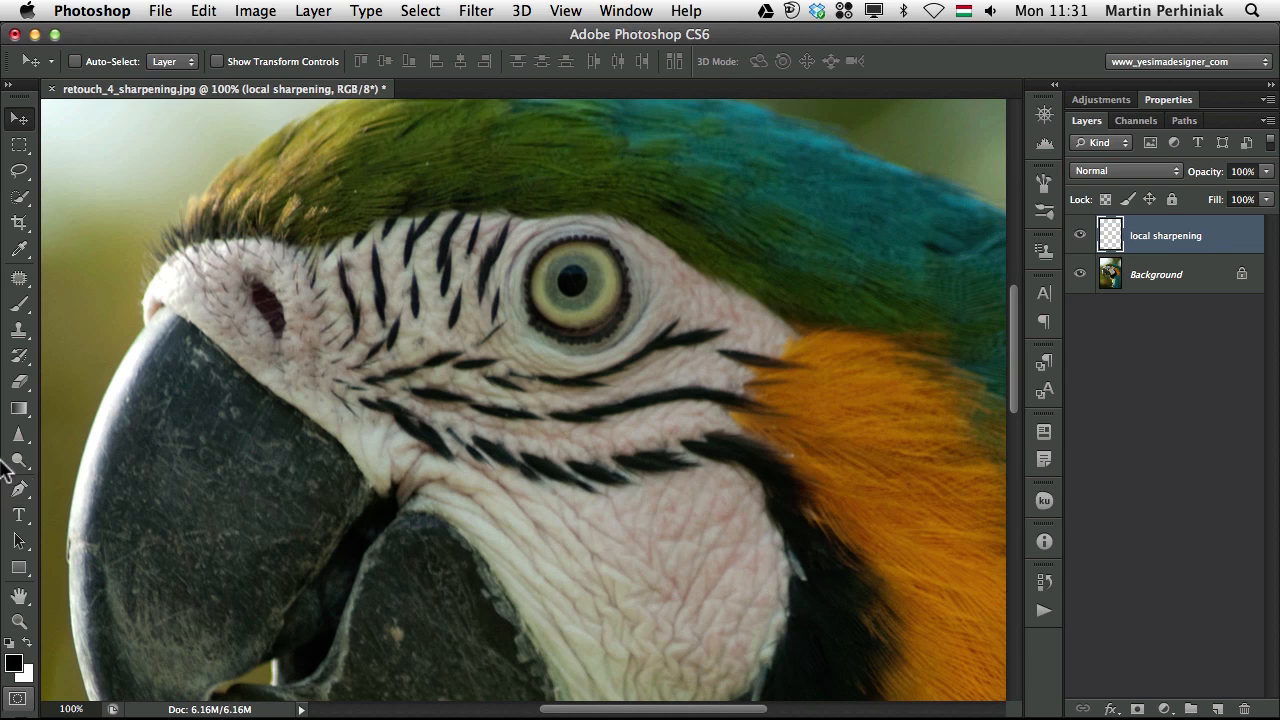
{"action": "left_click", "coordinate": [18, 434]}
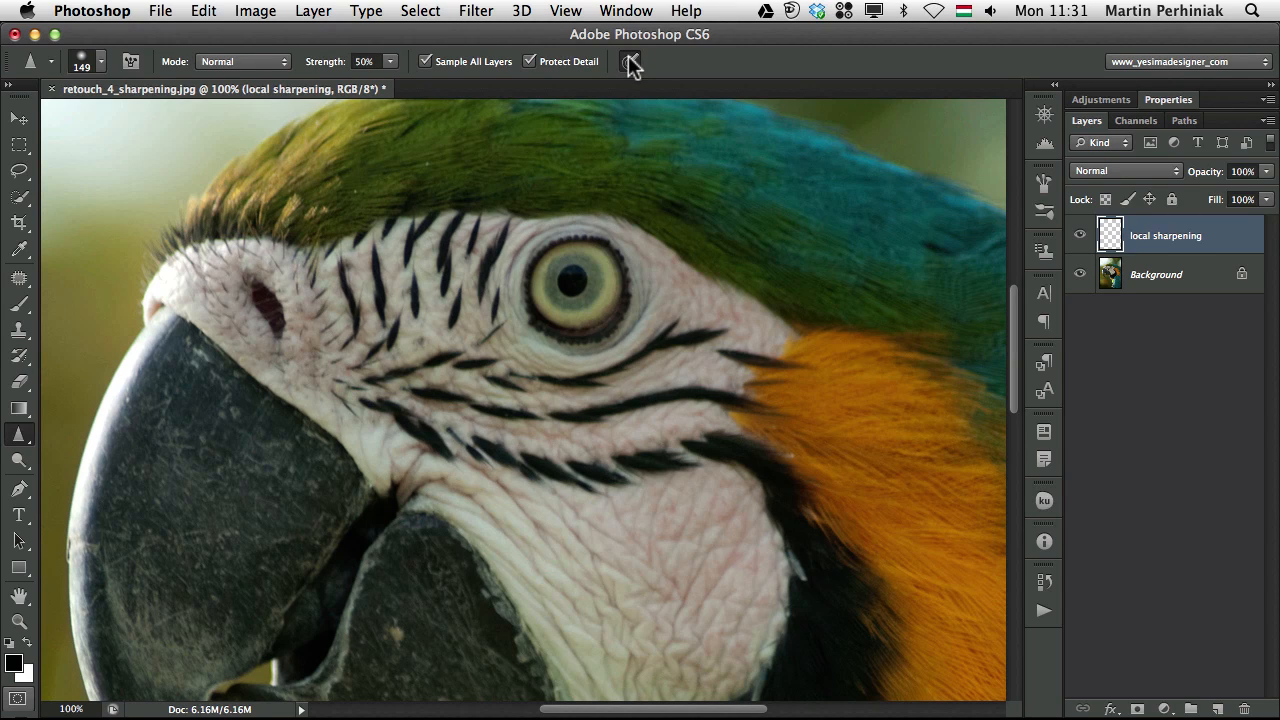
{"action": "mouse_move", "coordinate": [630, 62]}
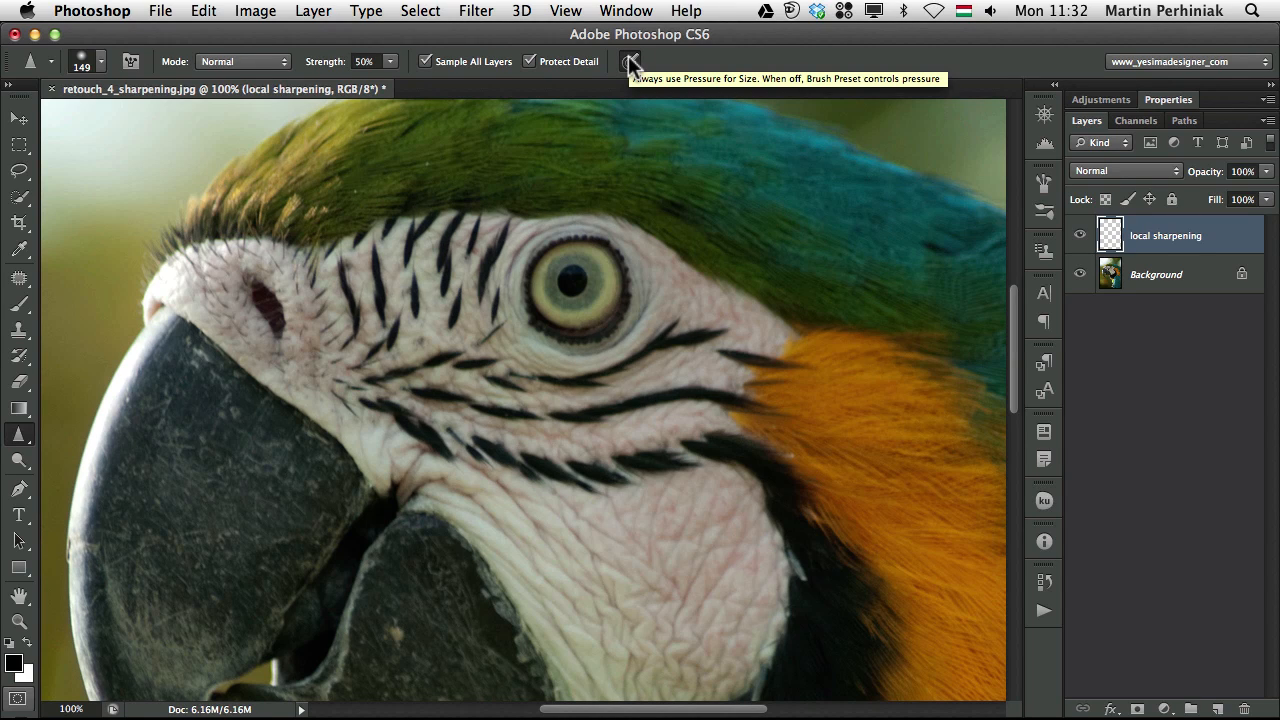
{"action": "mouse_move", "coordinate": [605, 80]}
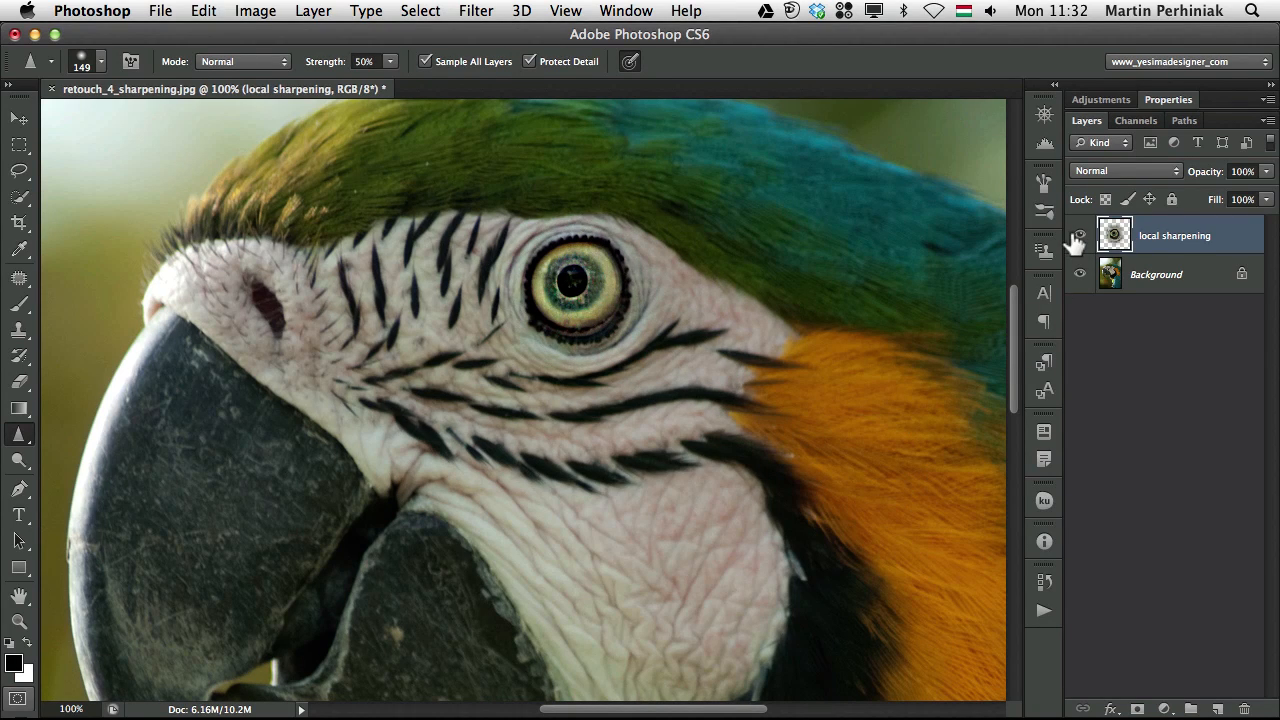
- Paint sharpening over the macaw's orange neck feathers on the local sharpening layer
{"action": "left_click", "coordinate": [1080, 235]}
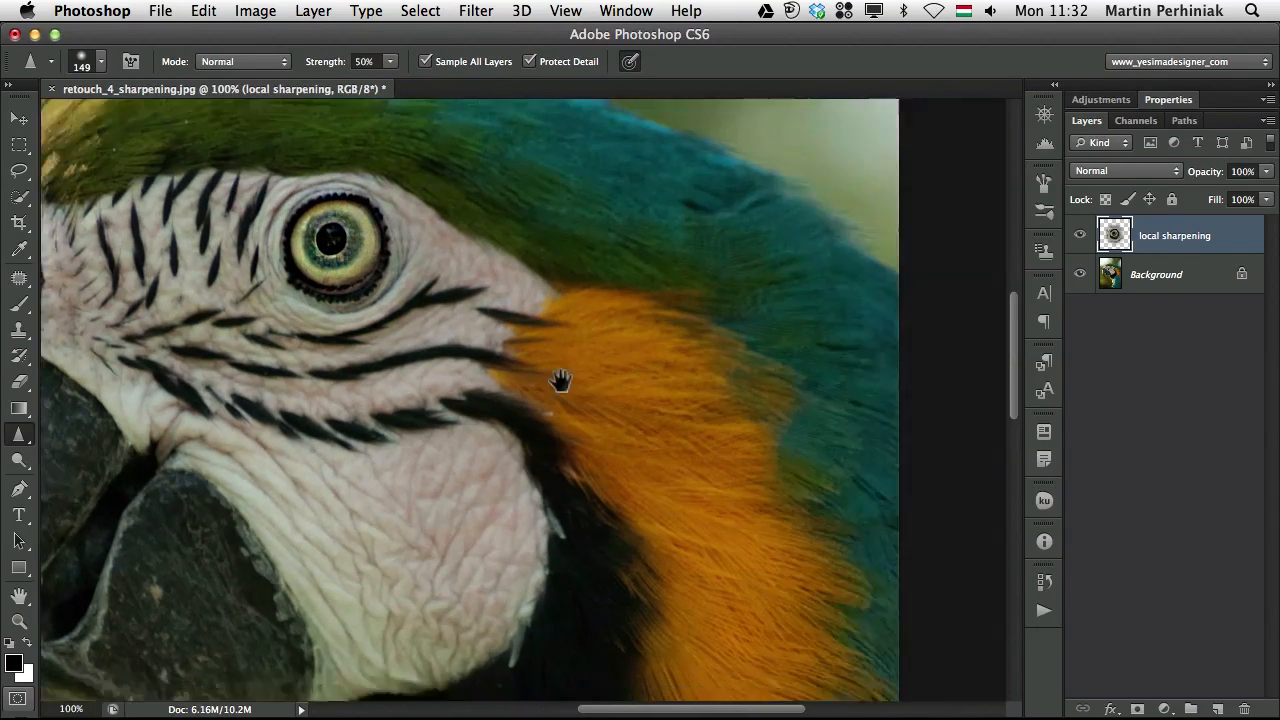
{"action": "left_click_drag", "start_coordinate": [560, 382], "coordinate": [550, 328]}
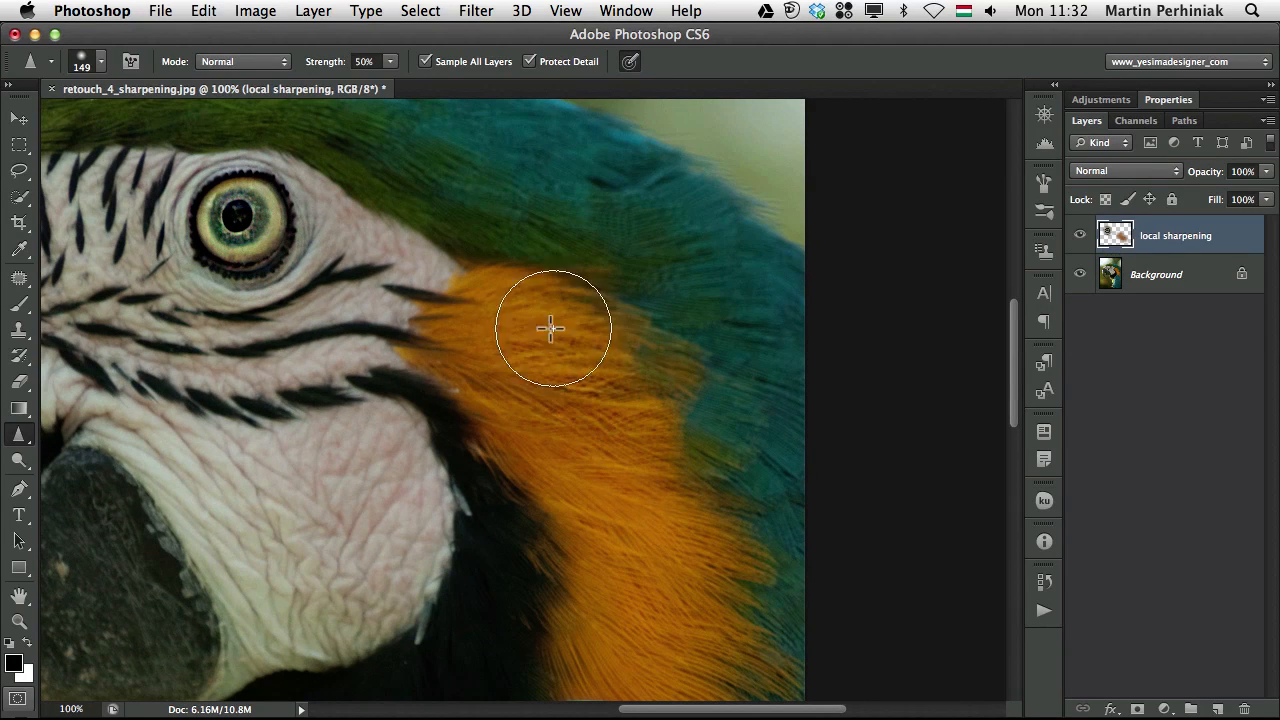
{"action": "left_click_drag", "start_coordinate": [550, 327], "coordinate": [830, 522]}
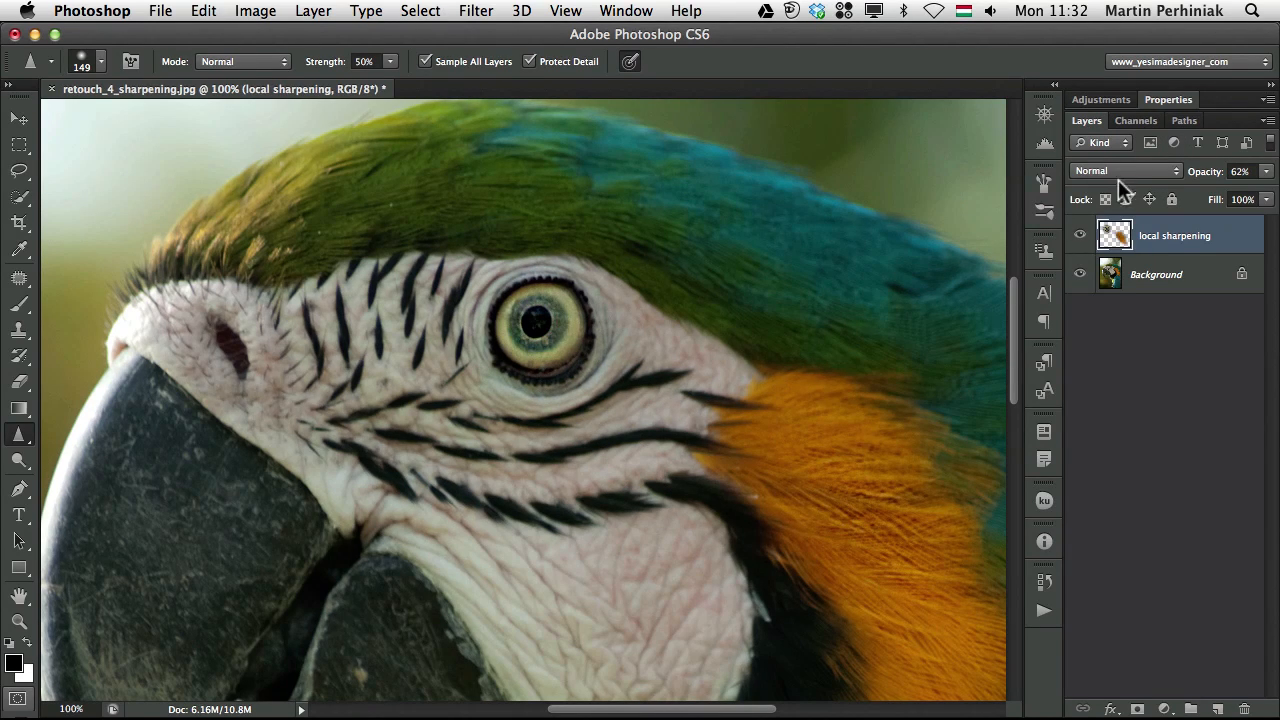
- Try Overlay, then set the local sharpening layer to Soft Light and hide it
{"action": "left_click", "coordinate": [1123, 170]}
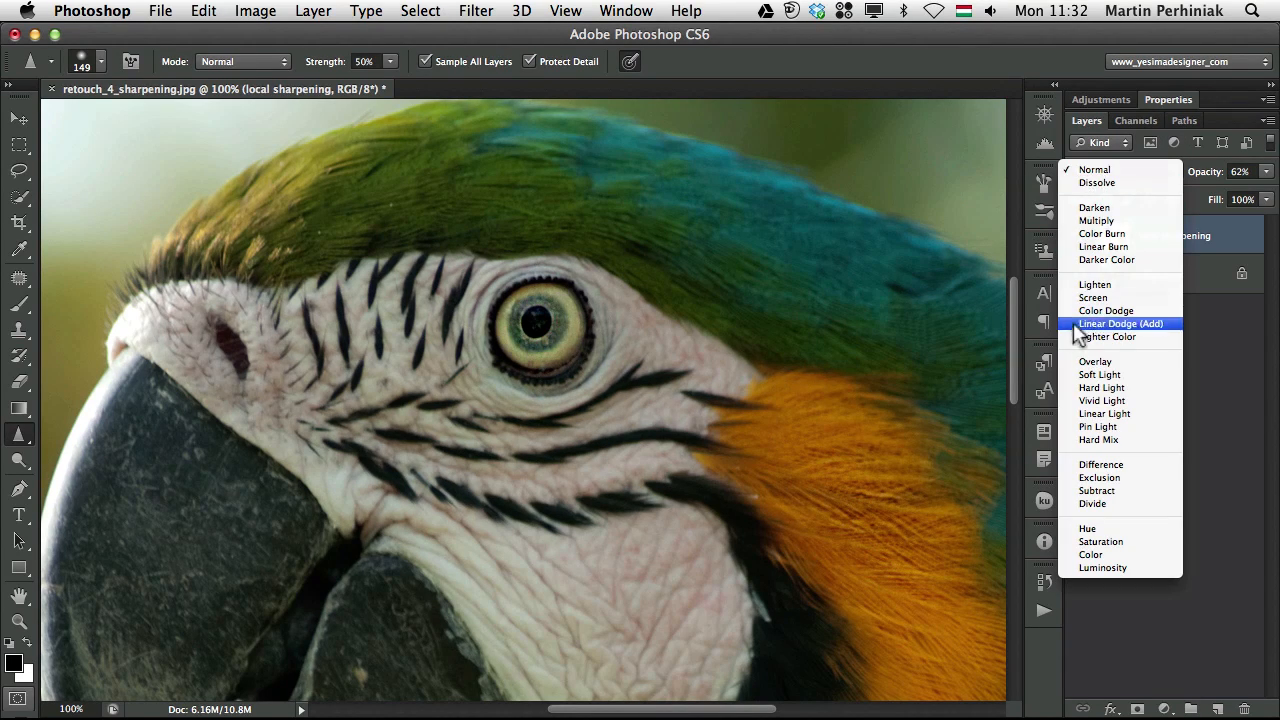
{"action": "left_click", "coordinate": [1094, 361]}
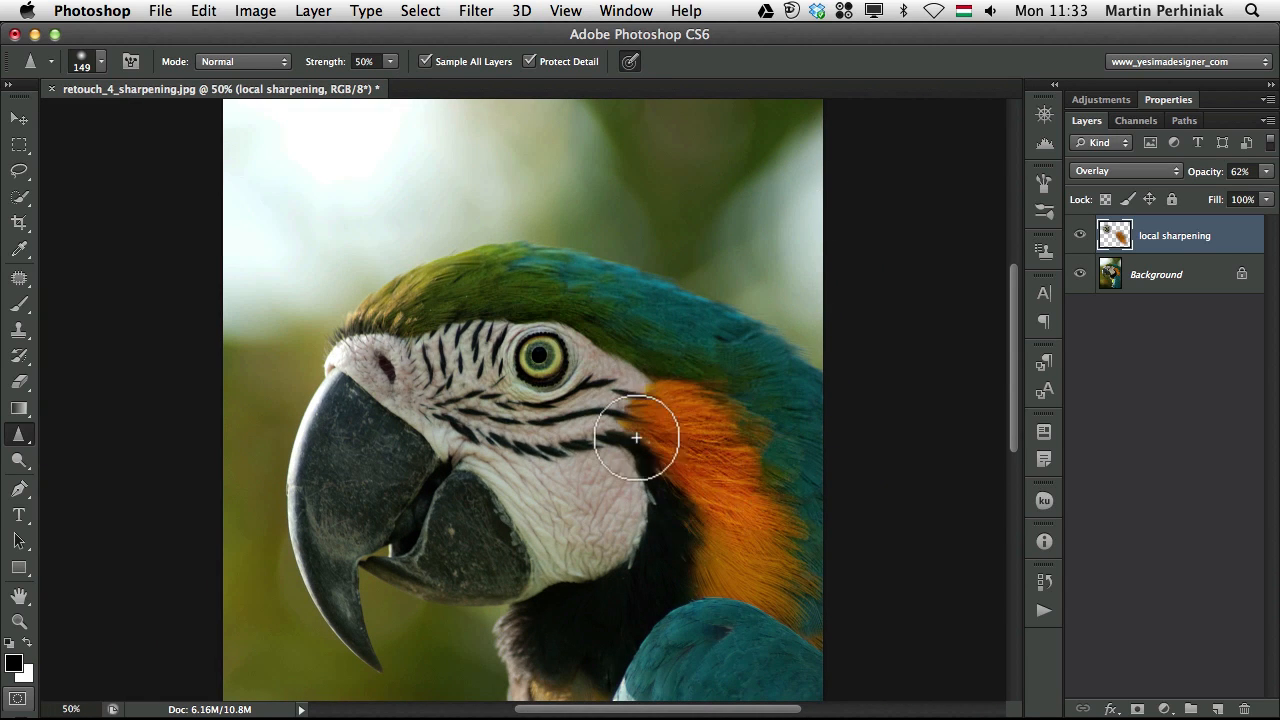
{"action": "left_click", "coordinate": [1123, 170]}
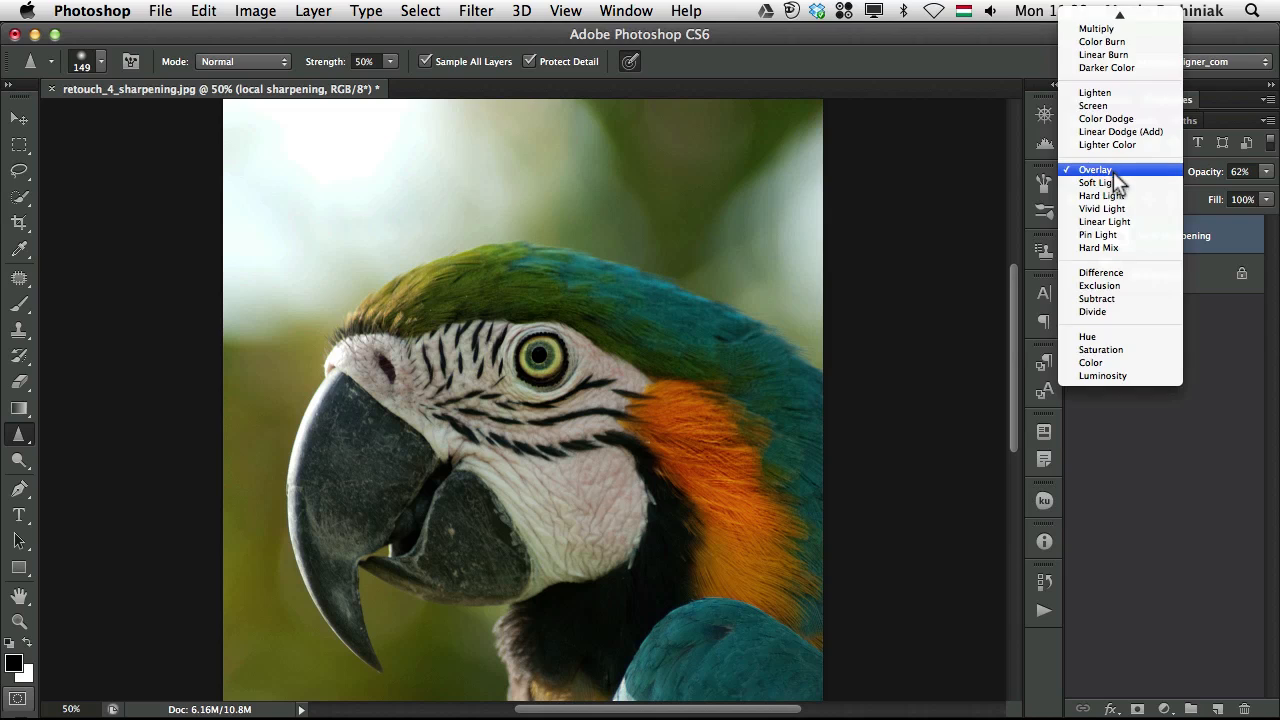
{"action": "left_click", "coordinate": [1097, 182]}
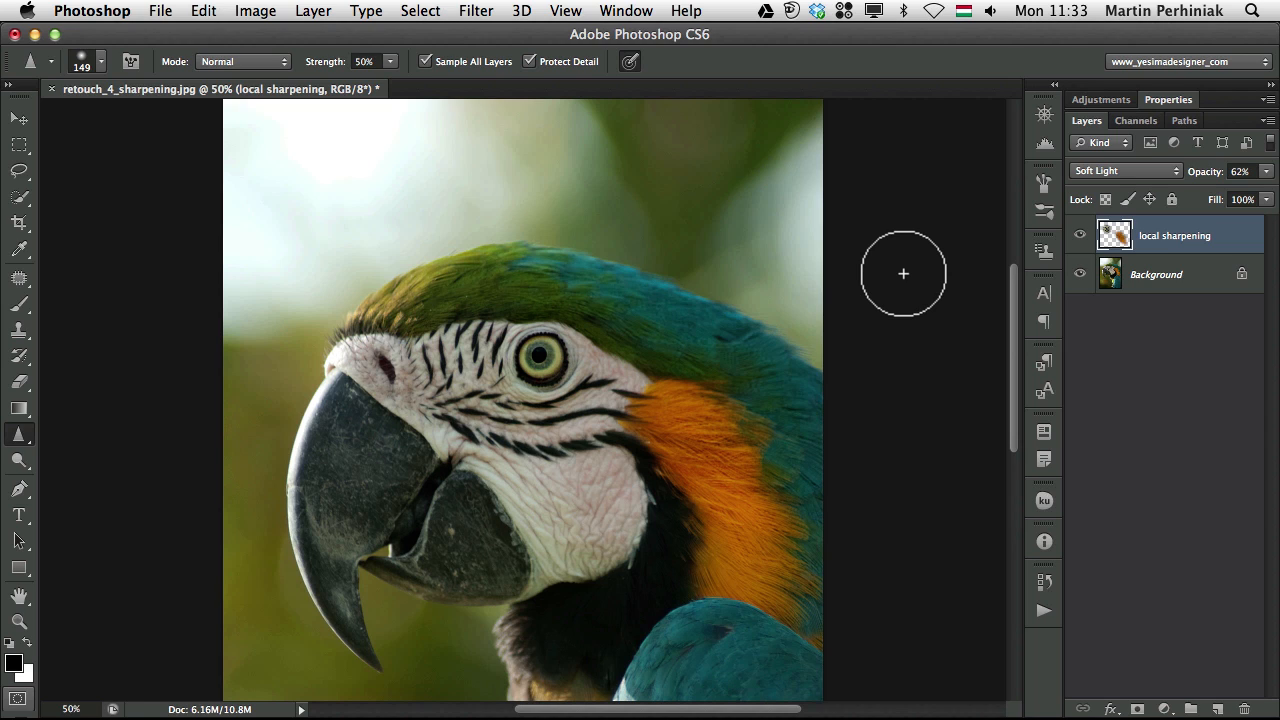
{"action": "left_click", "coordinate": [1079, 235]}
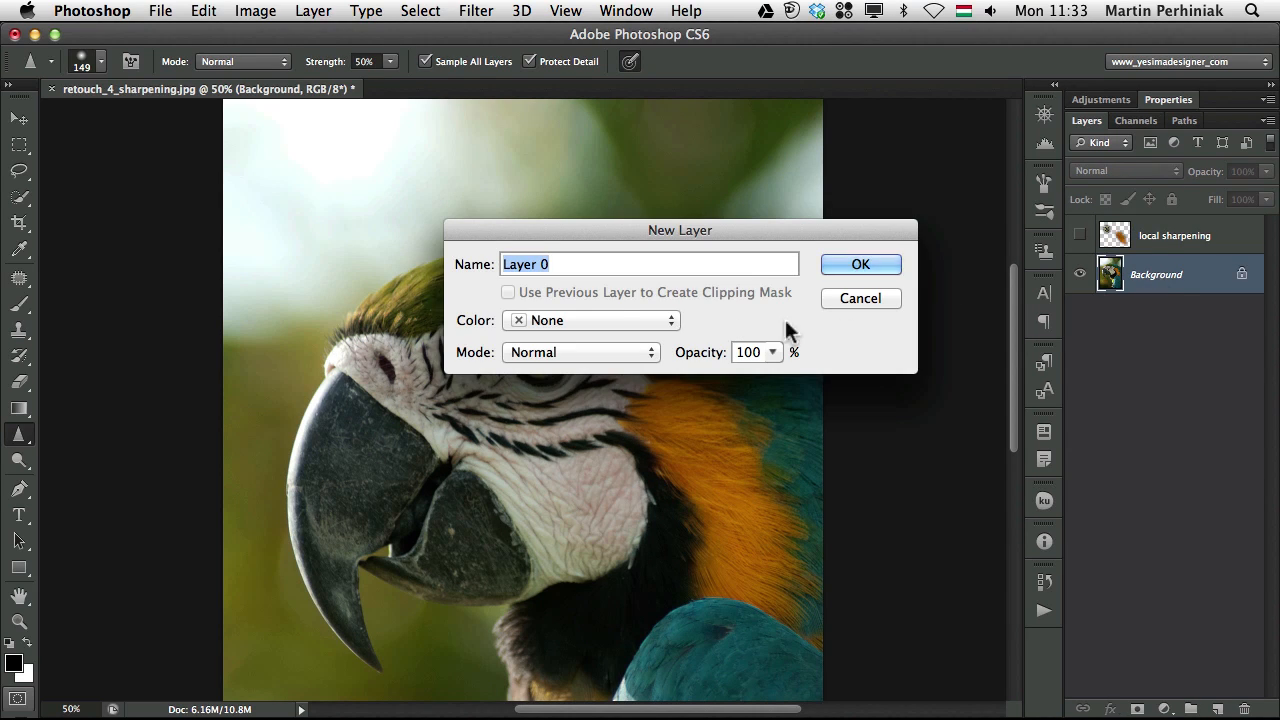
- Convert the Background to Layer 0, make it a smart object, and open Smart Sharpen
{"action": "left_click", "coordinate": [859, 264]}
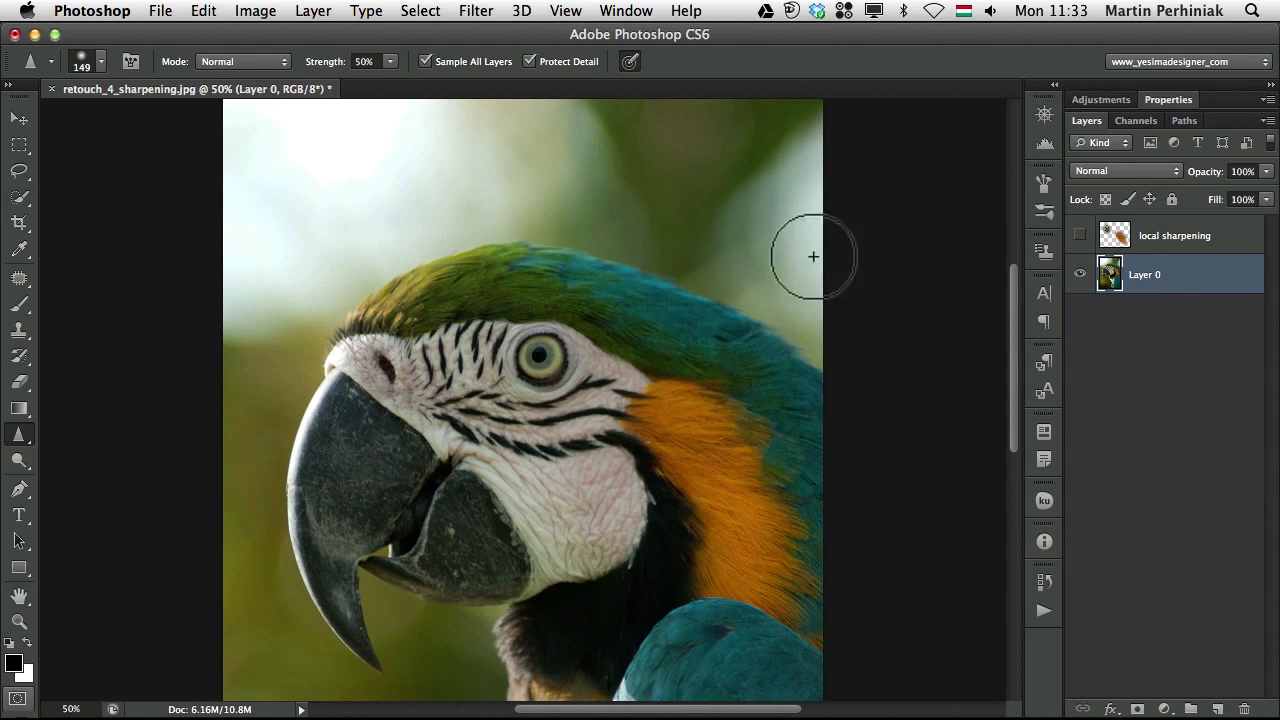
{"action": "right_click", "coordinate": [1143, 273]}
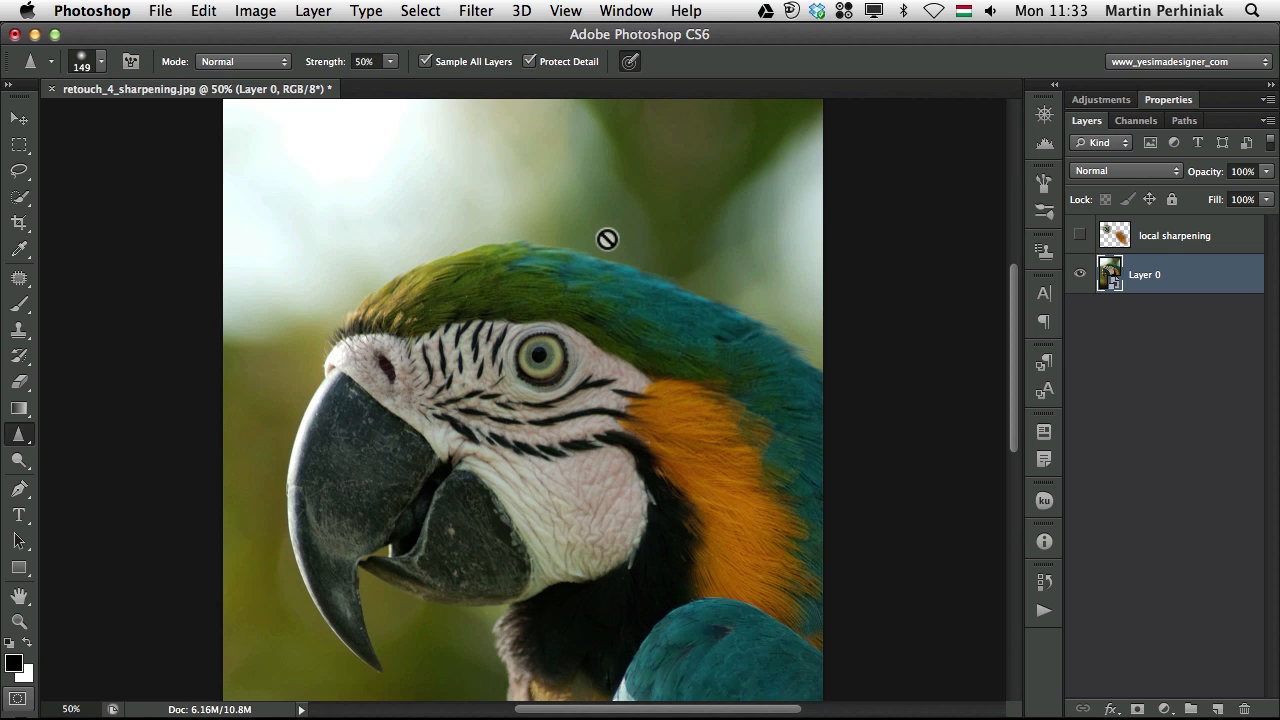
{"action": "mouse_move", "coordinate": [653, 234]}
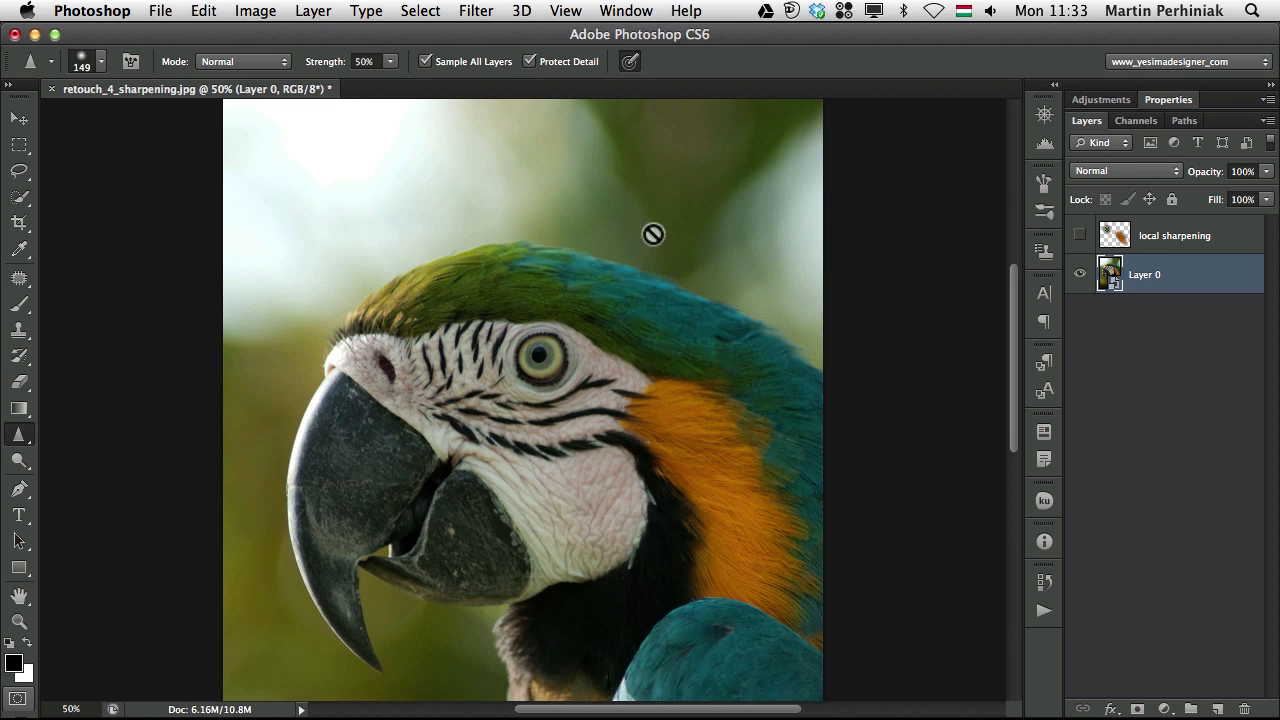
{"action": "left_click", "coordinate": [476, 11]}
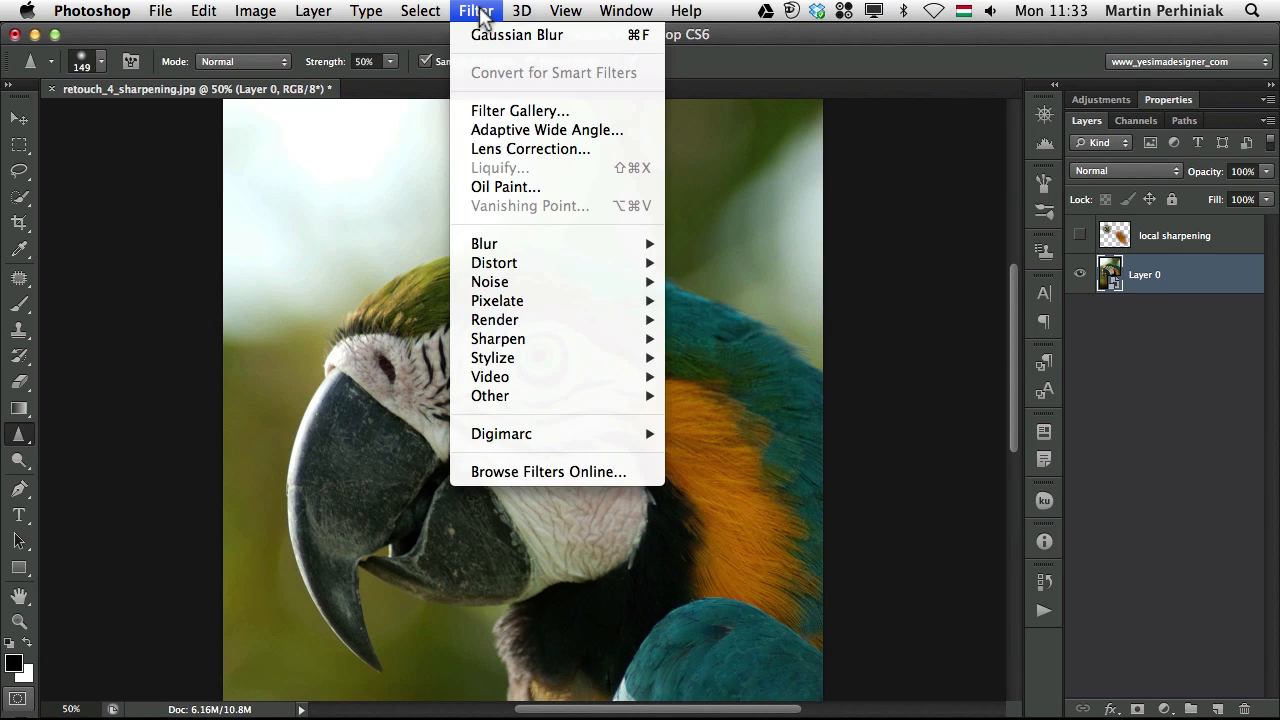
{"action": "mouse_move", "coordinate": [560, 377]}
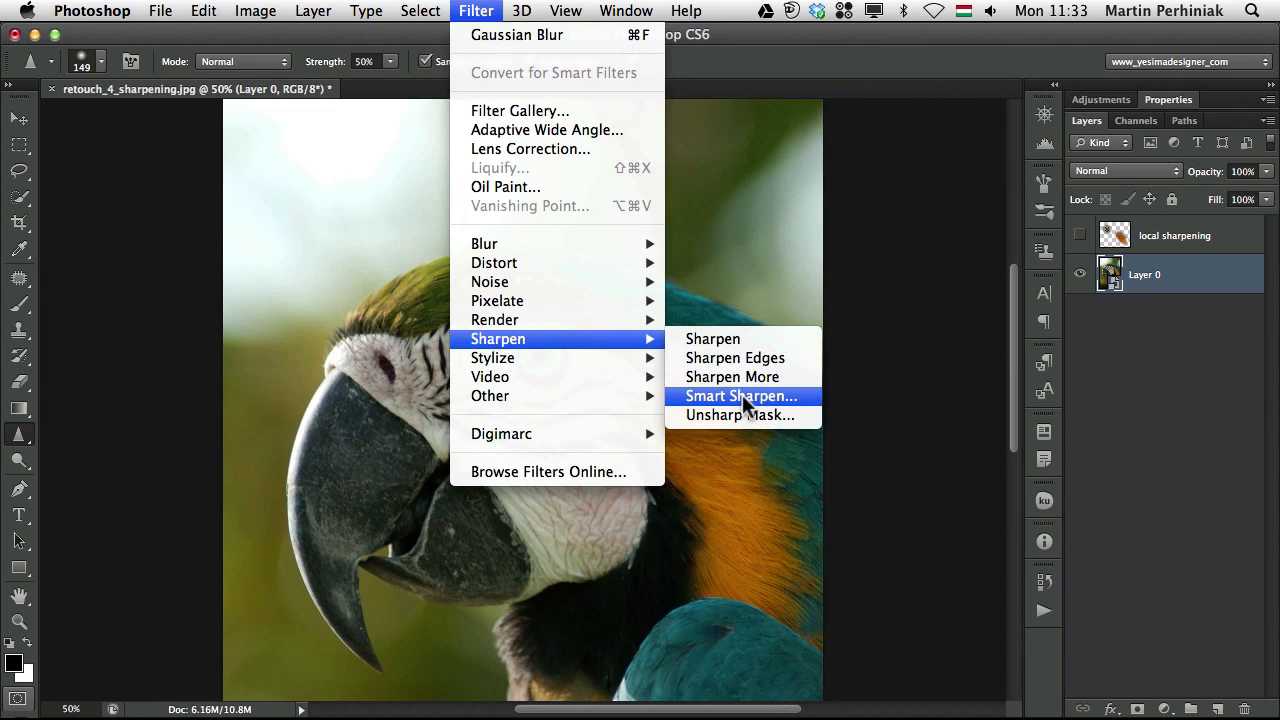
{"action": "left_click", "coordinate": [741, 396]}
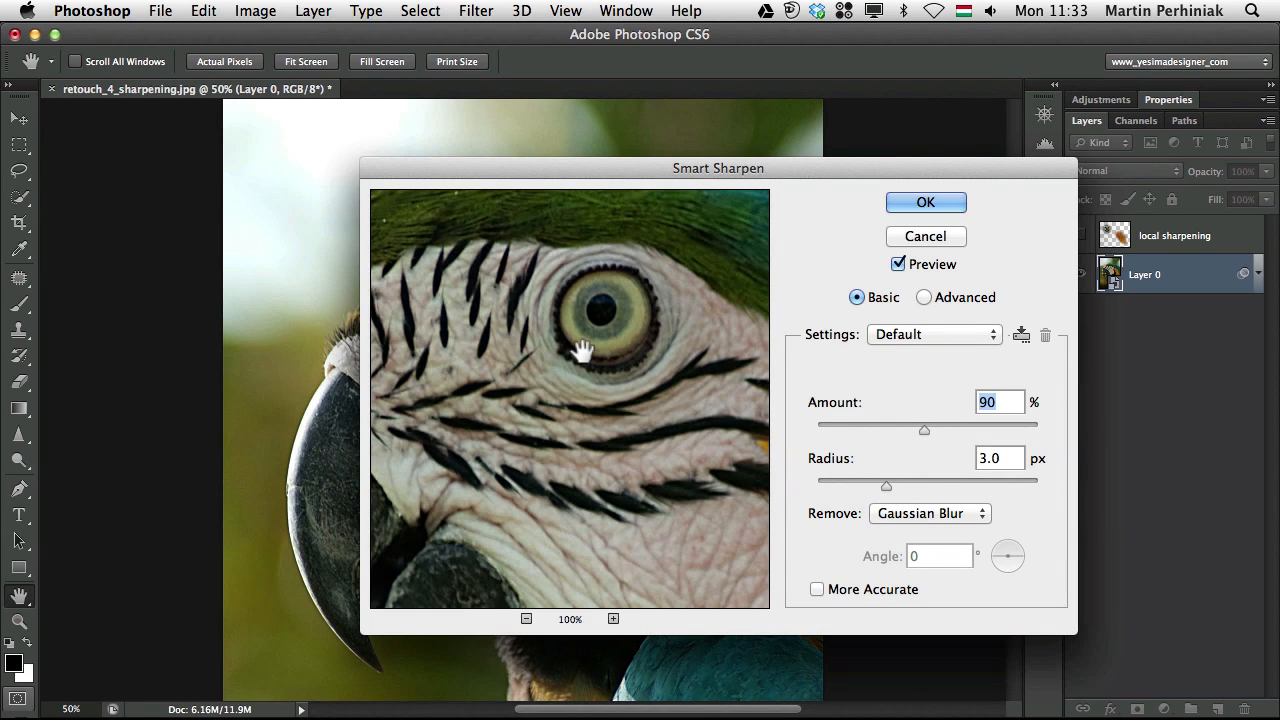
{"action": "mouse_move", "coordinate": [920, 433]}
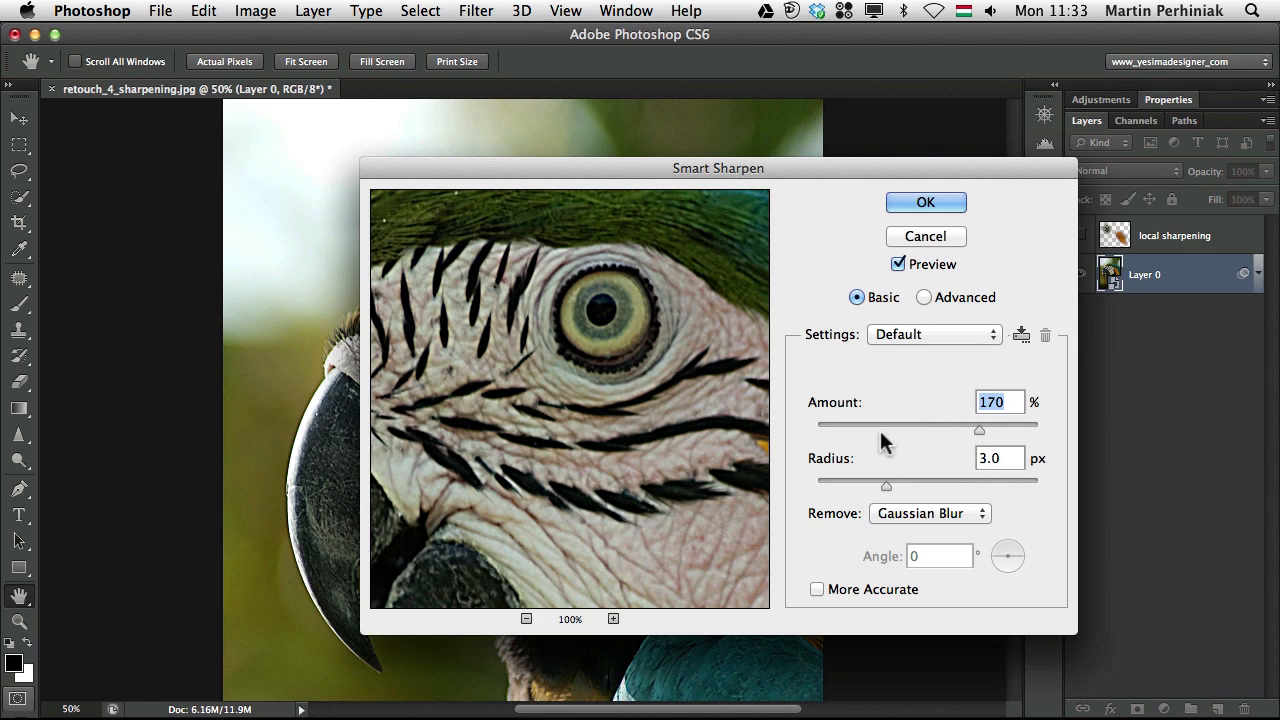
- Apply Smart Sharpen with Amount 204% and Radius 2.3 px
{"action": "left_click_drag", "start_coordinate": [886, 485], "coordinate": [896, 485]}
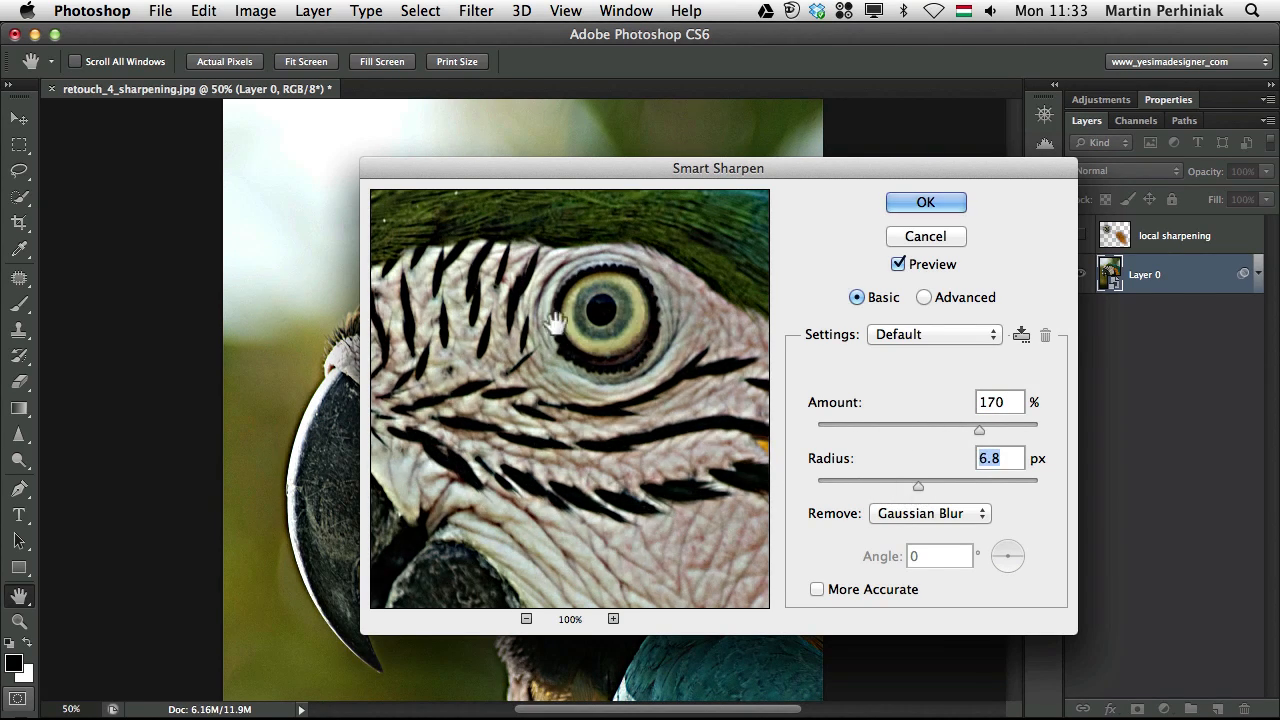
{"action": "left_click_drag", "start_coordinate": [950, 481], "coordinate": [885, 481]}
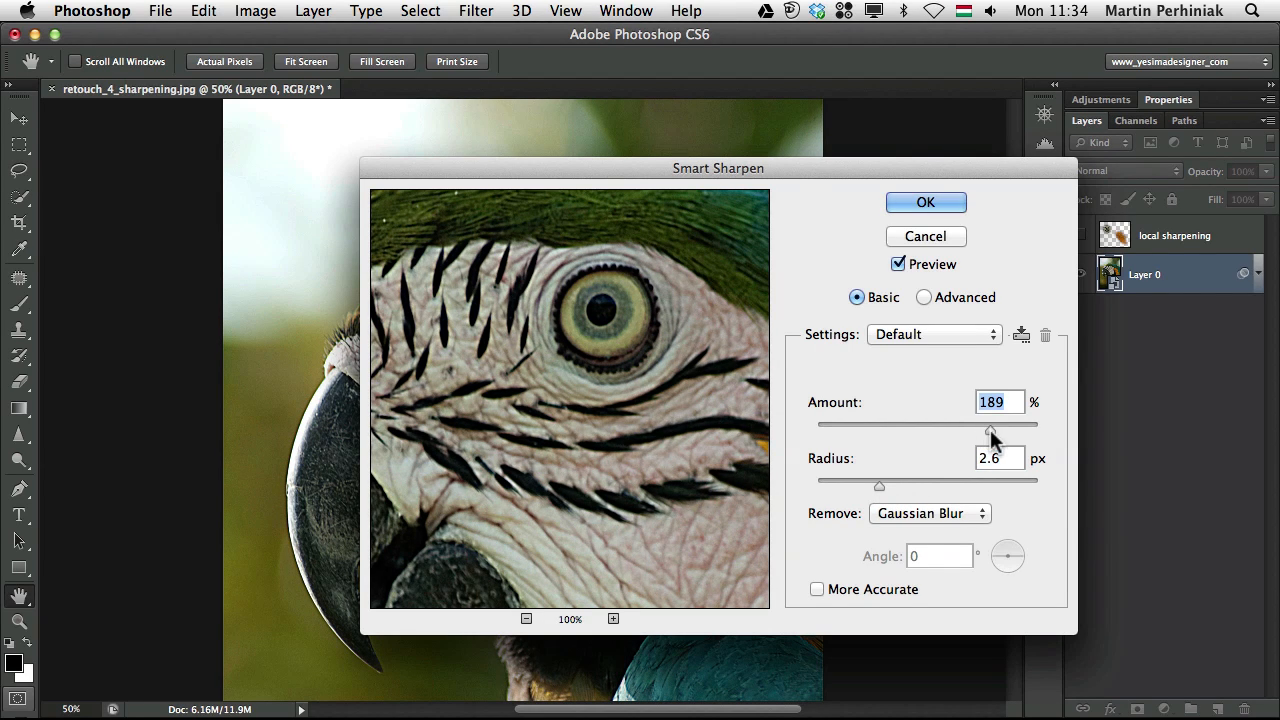
{"action": "left_click_drag", "start_coordinate": [991, 430], "coordinate": [998, 430]}
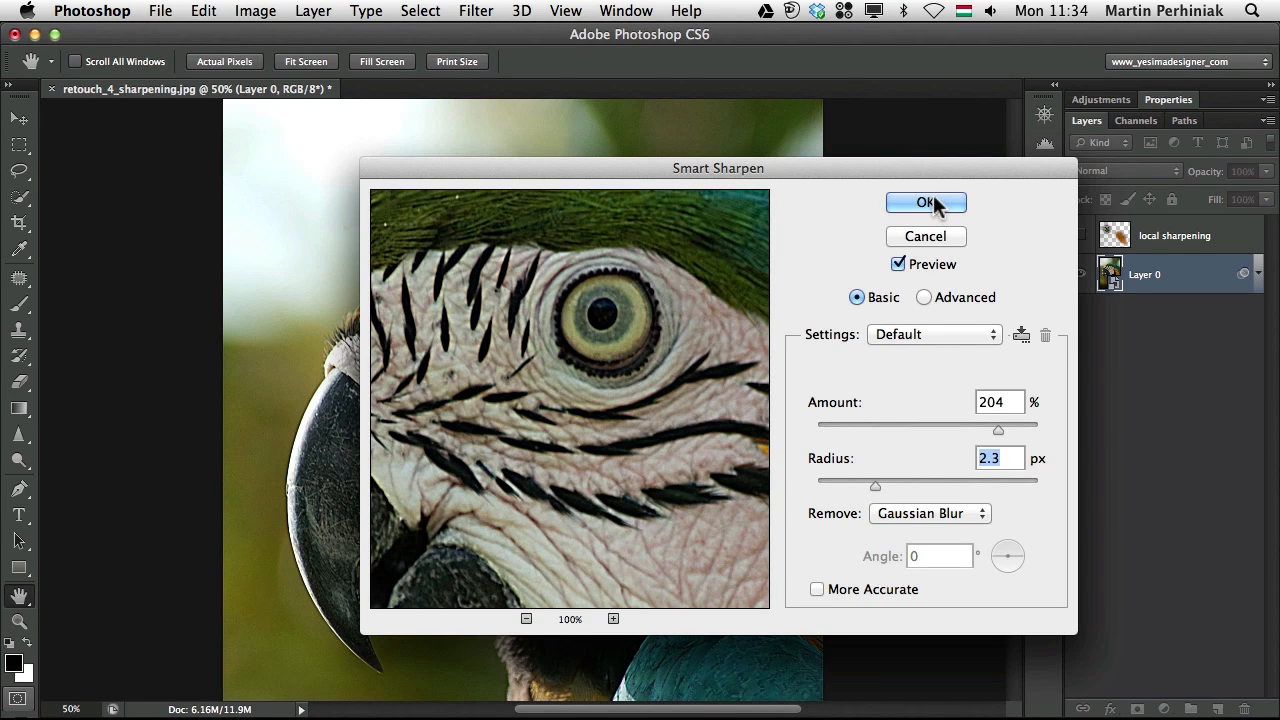
{"action": "left_click", "coordinate": [924, 202]}
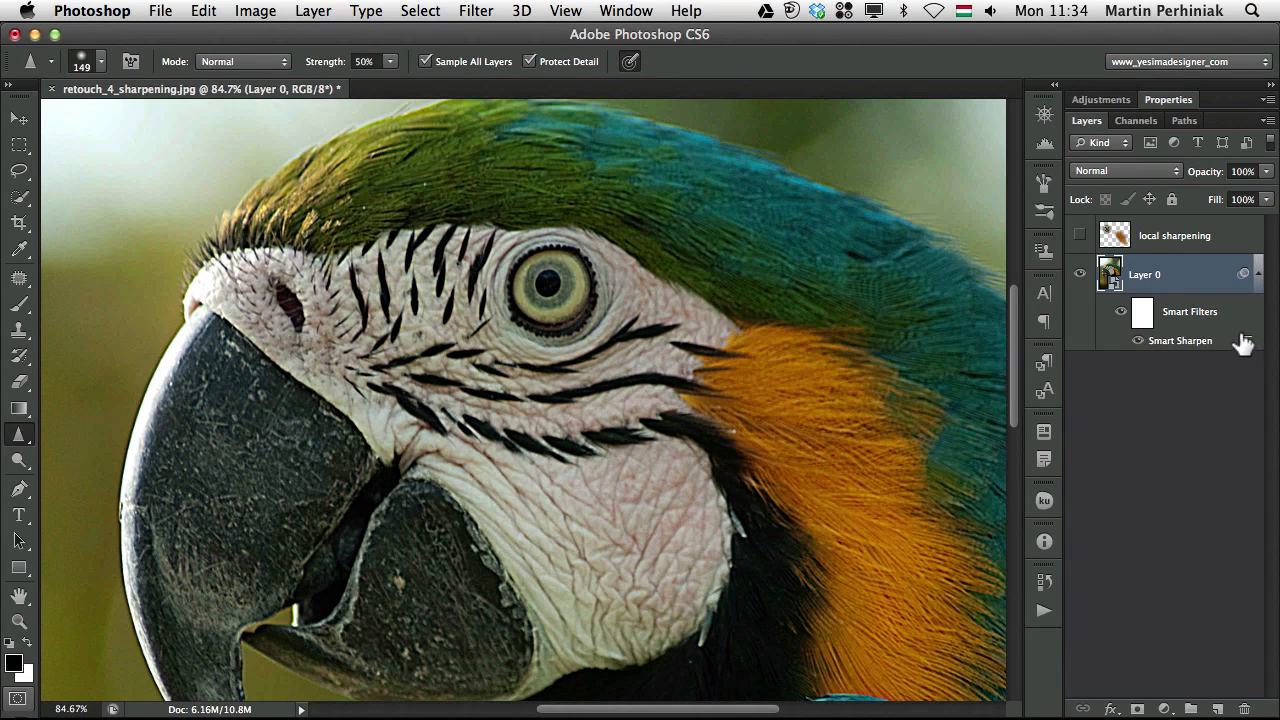
{"action": "mouse_move", "coordinate": [1243, 353]}
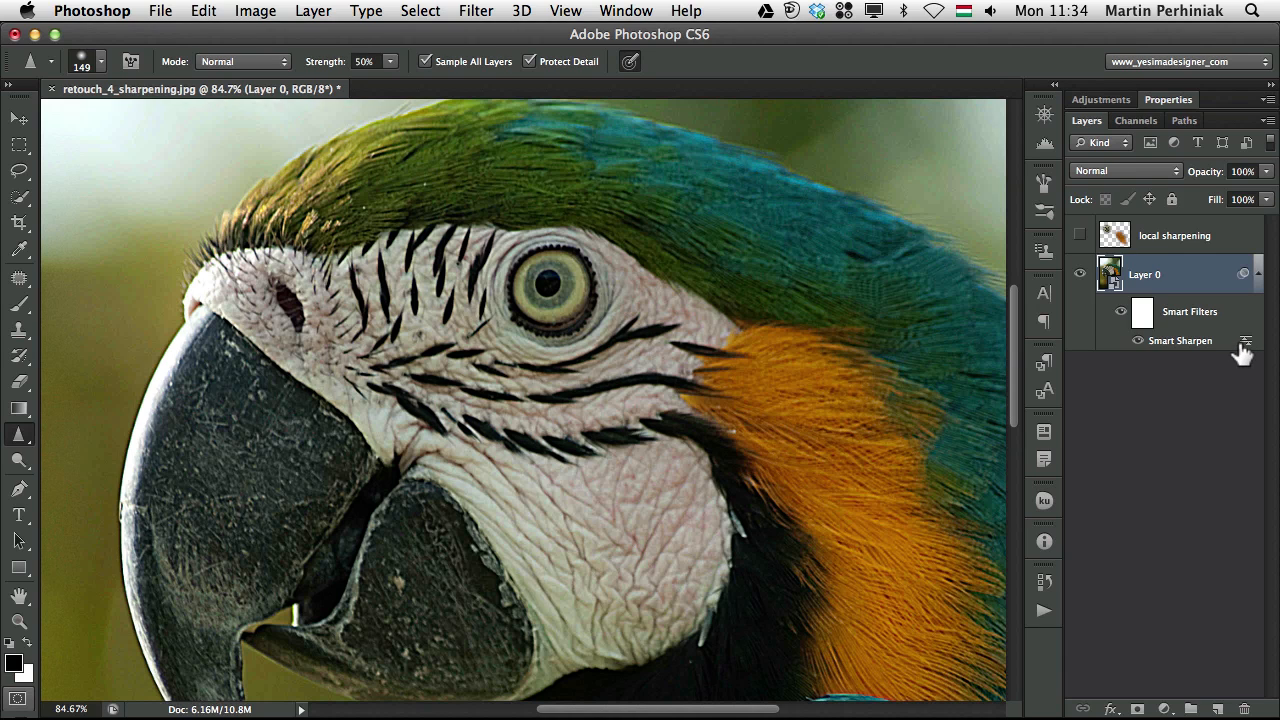
{"action": "mouse_move", "coordinate": [1243, 352]}
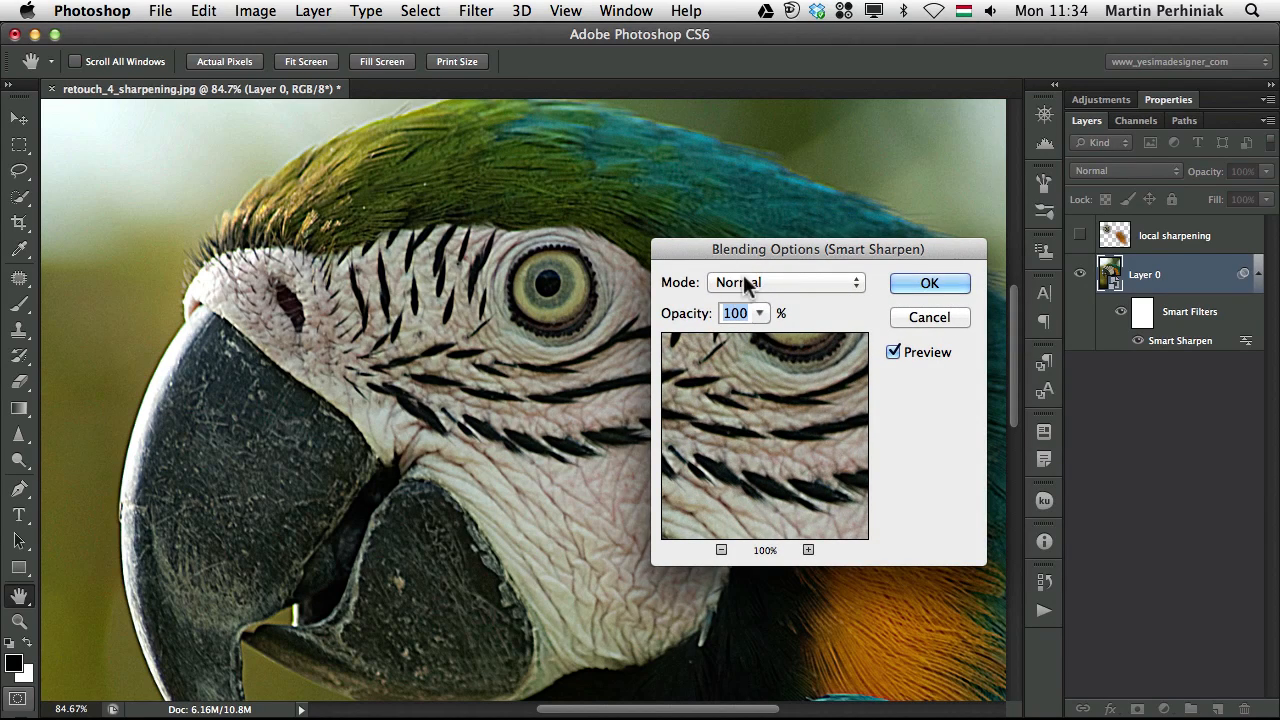
- Set the Smart Sharpen blending mode to Luminosity, comparing with Preview toggled
{"action": "left_click", "coordinate": [785, 282]}
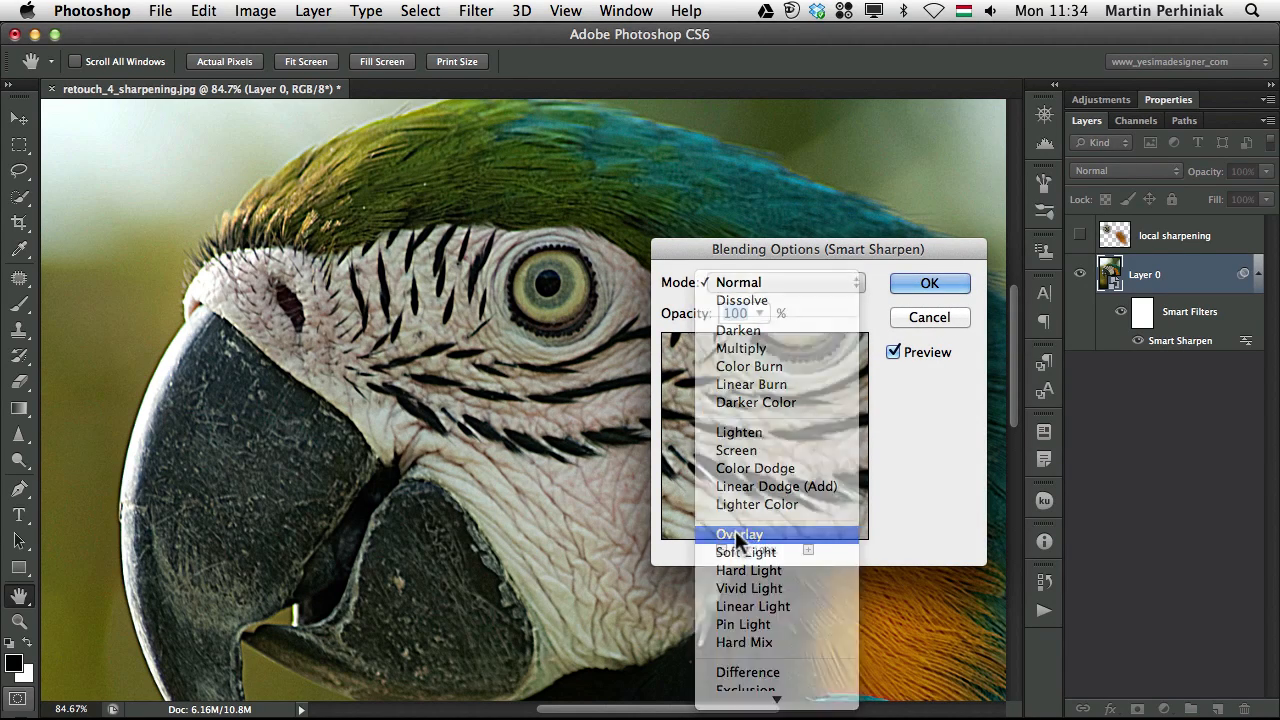
{"action": "left_click", "coordinate": [740, 533]}
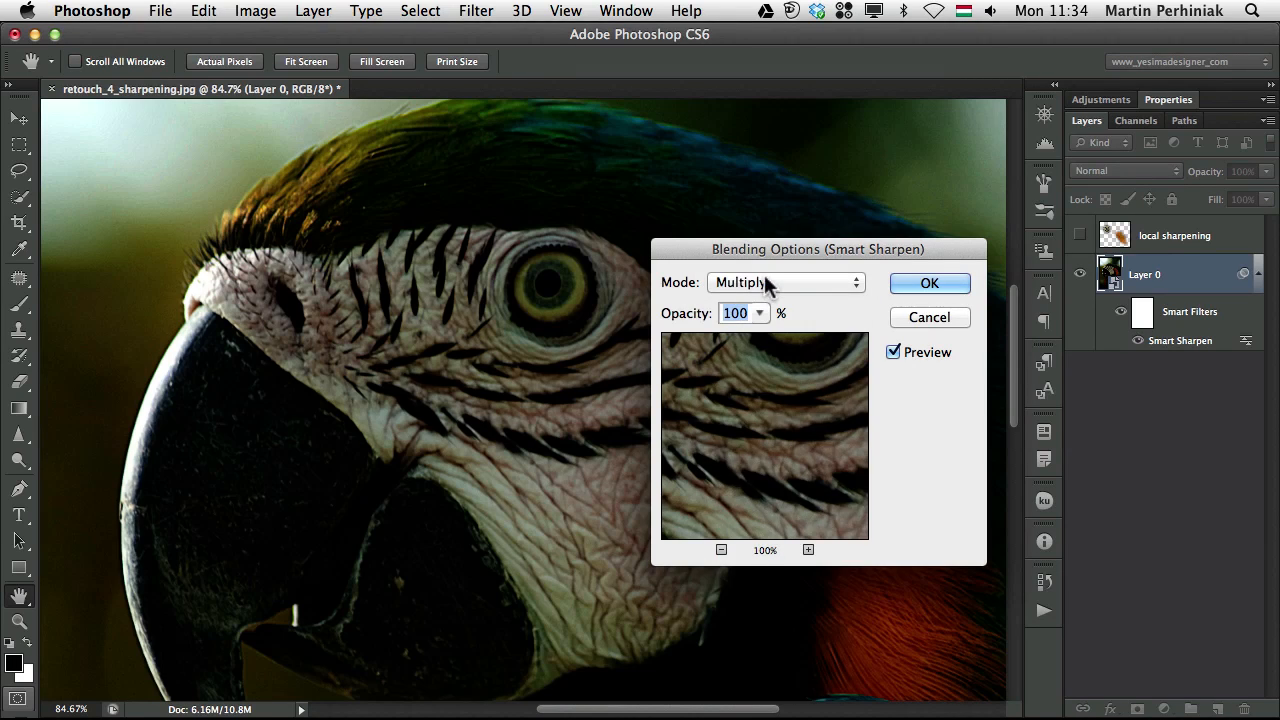
{"action": "left_click", "coordinate": [787, 282]}
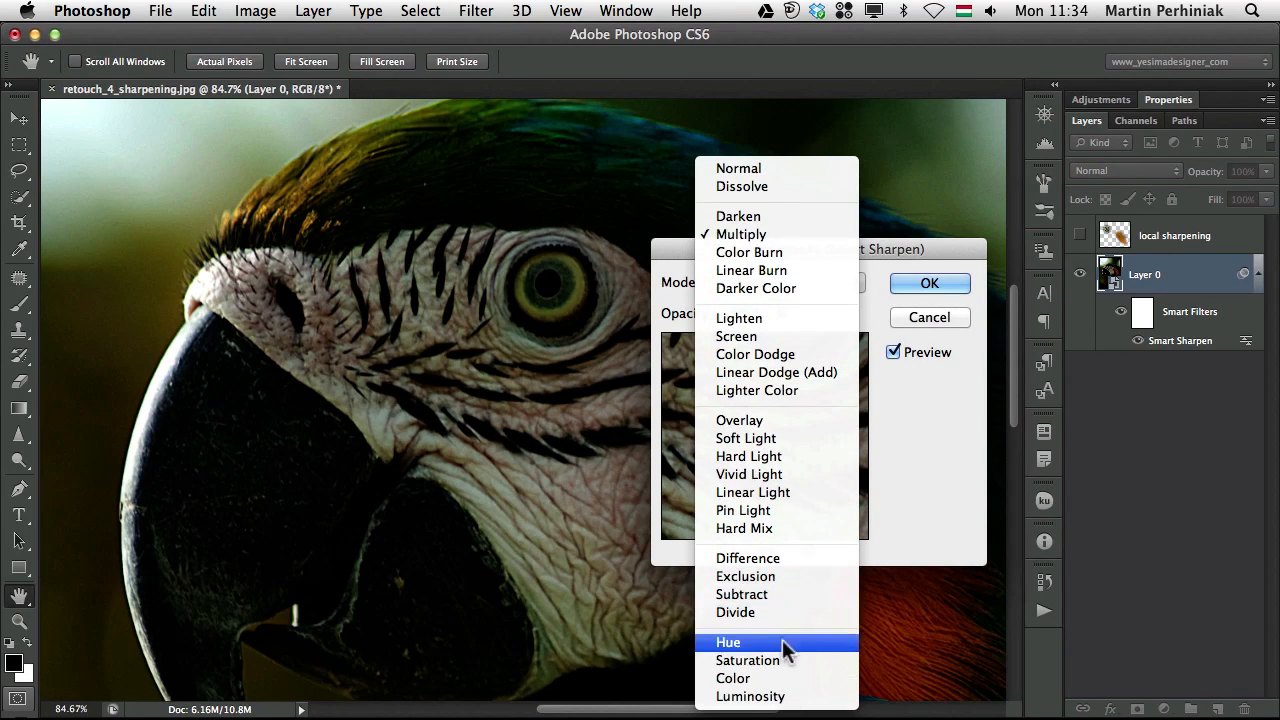
{"action": "left_click", "coordinate": [749, 696]}
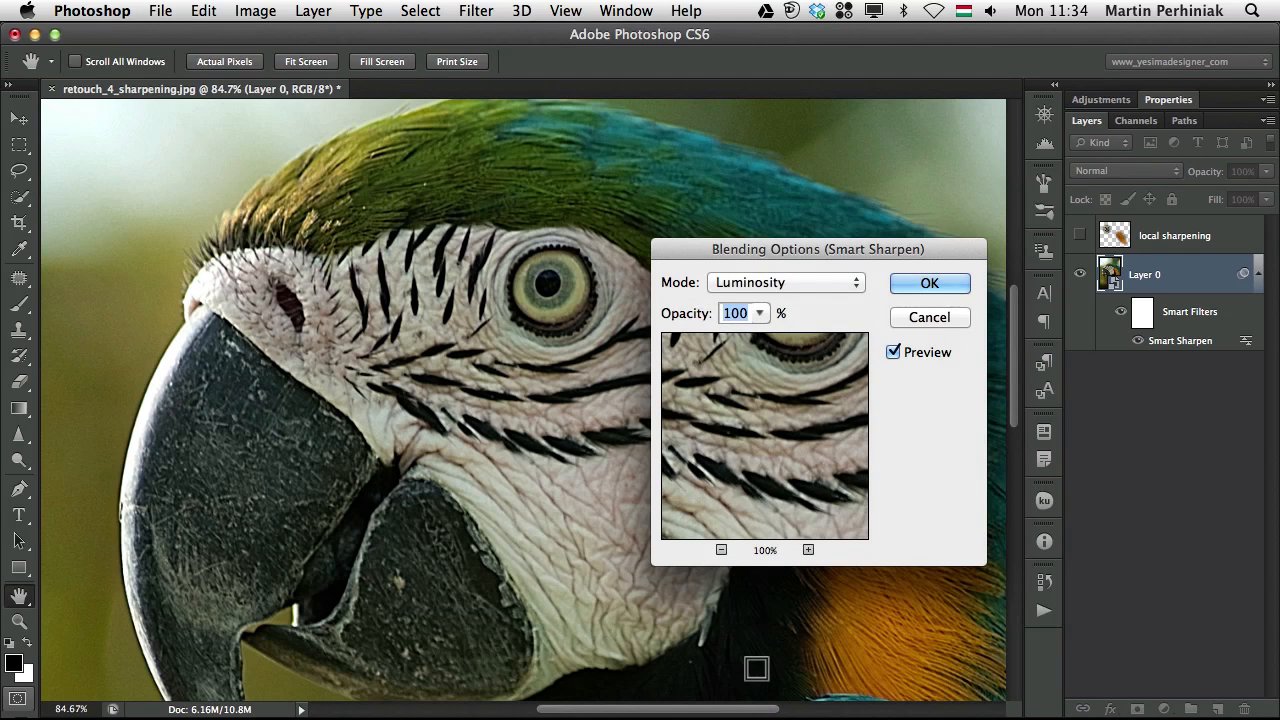
{"action": "left_click", "coordinate": [893, 352]}
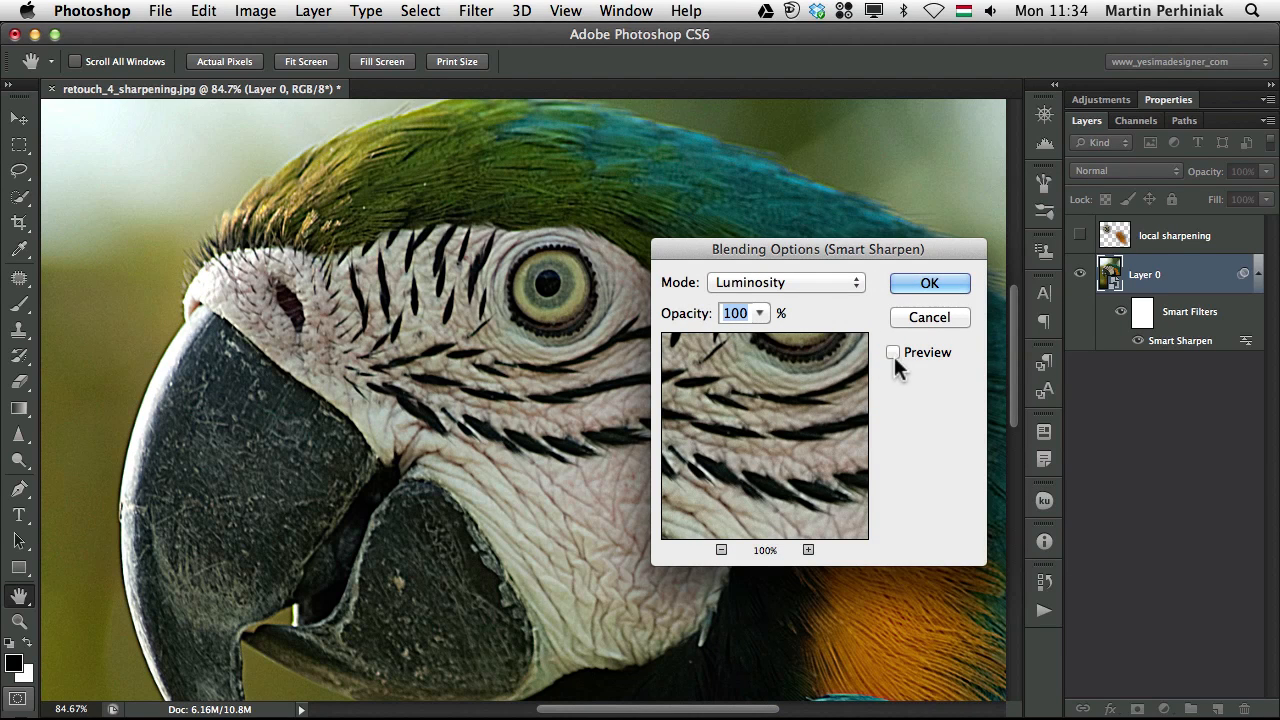
{"action": "left_click", "coordinate": [893, 352]}
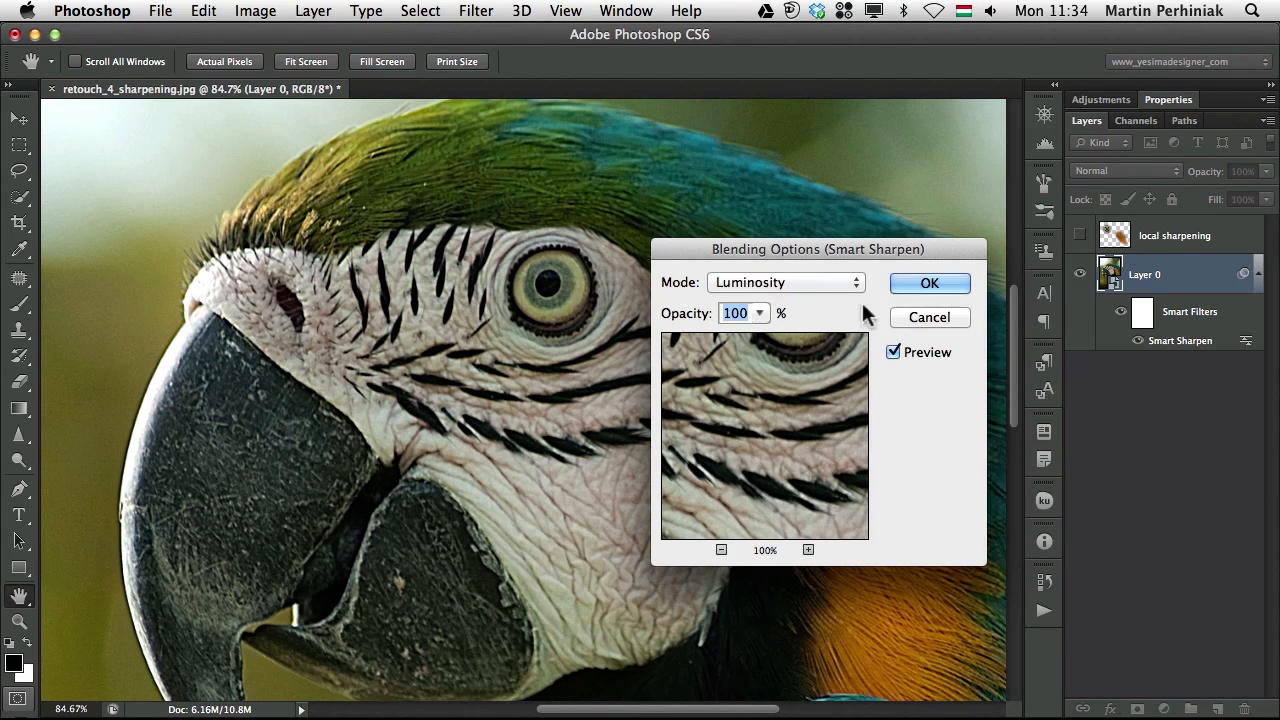
{"action": "left_click", "coordinate": [929, 283]}
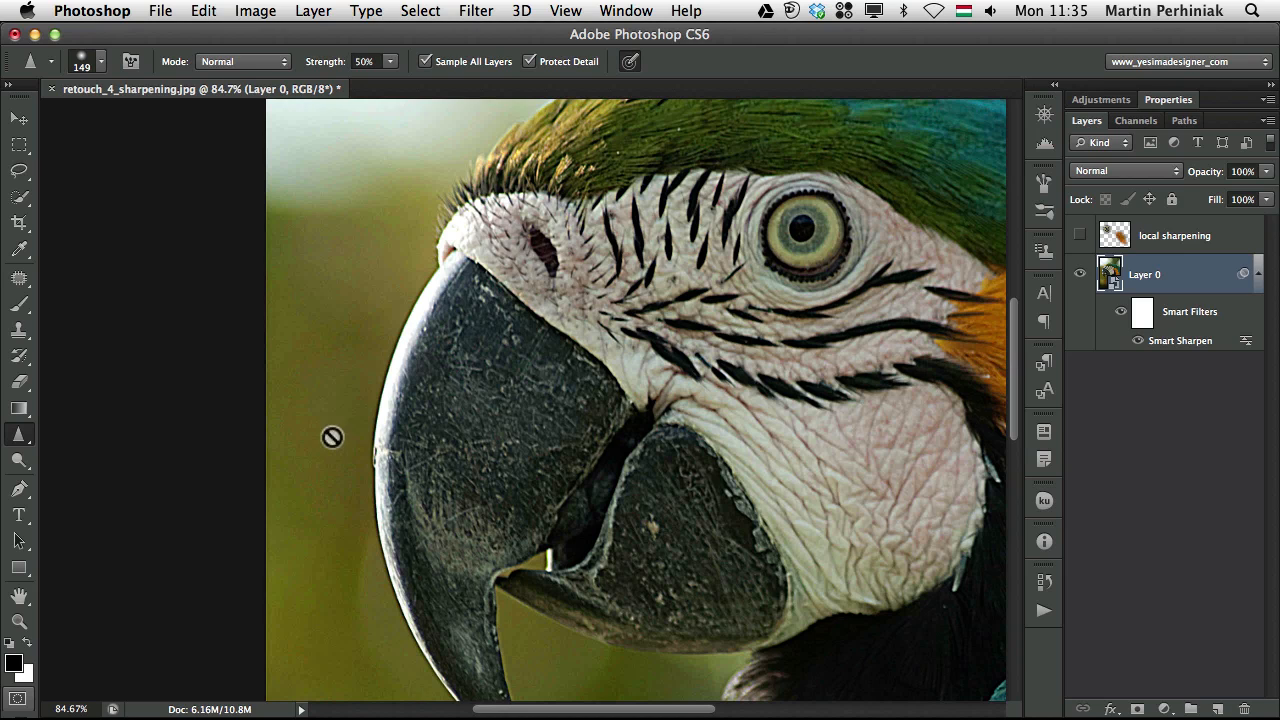
{"action": "mouse_move", "coordinate": [281, 278]}
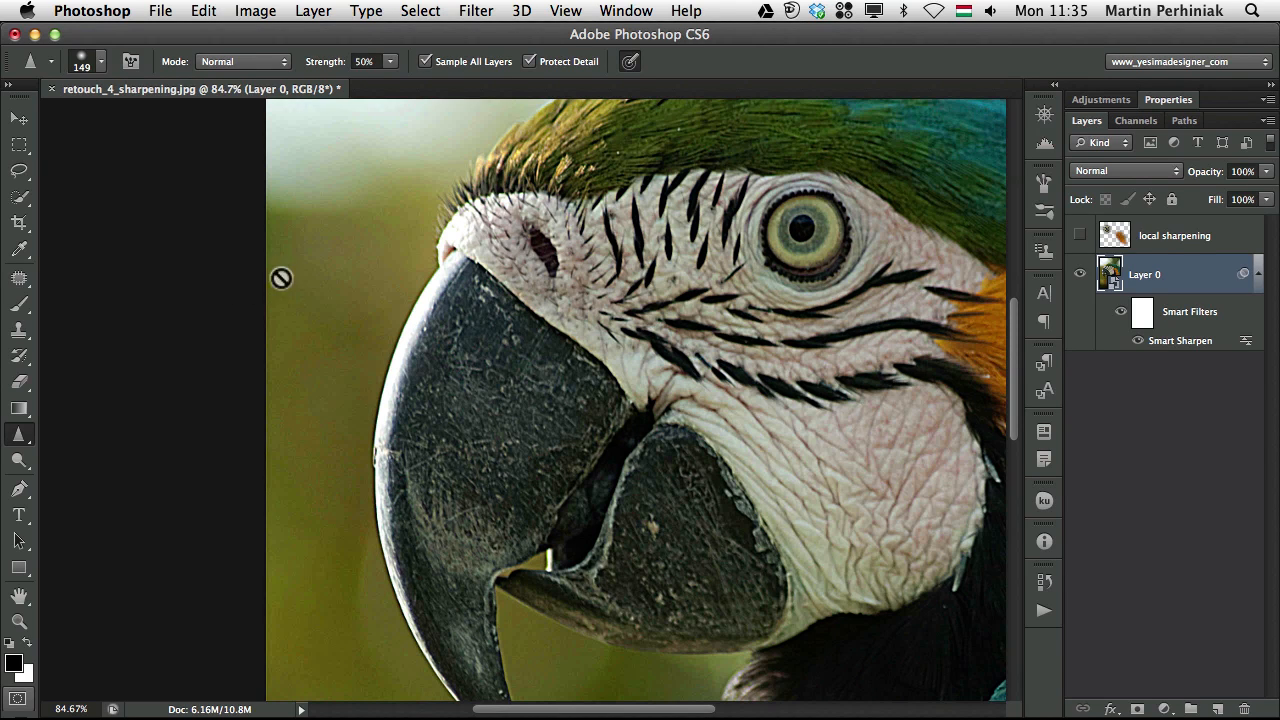
{"action": "mouse_move", "coordinate": [327, 338]}
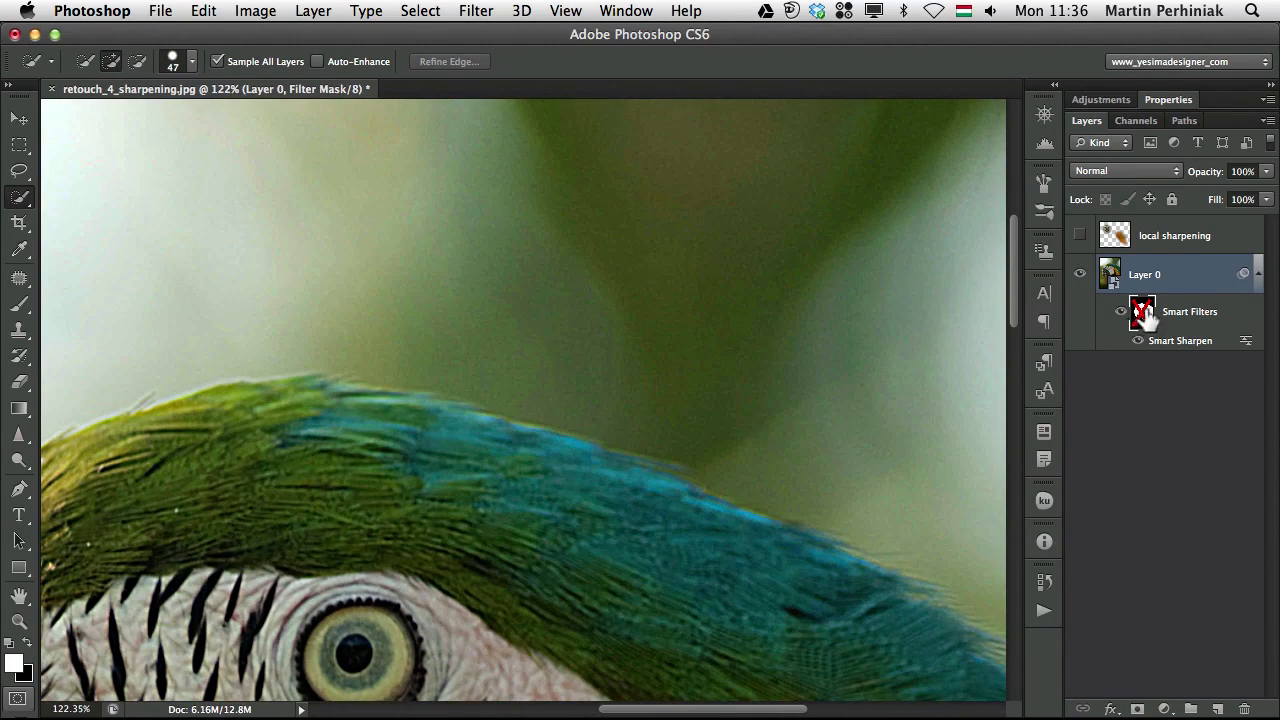
- Reopen the Smart Sharpen filter's dialog from the Layers panel
{"action": "left_click", "coordinate": [1120, 311]}
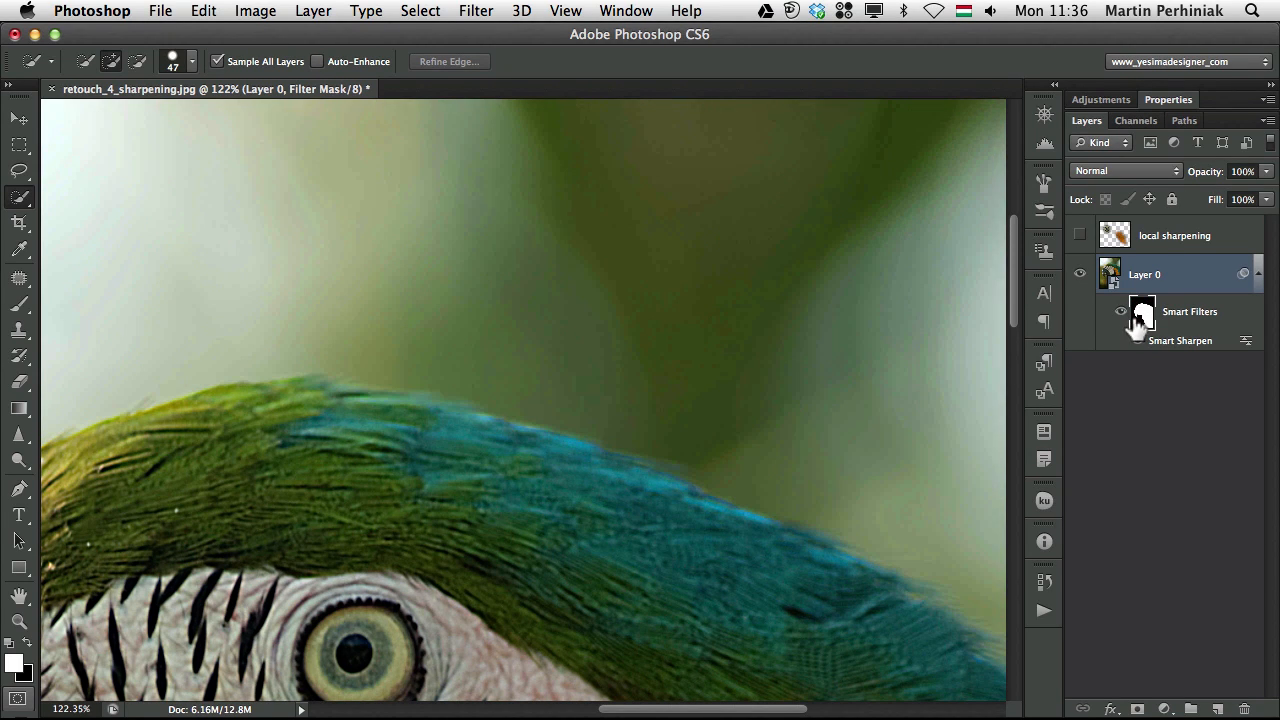
{"action": "mouse_move", "coordinate": [1015, 450]}
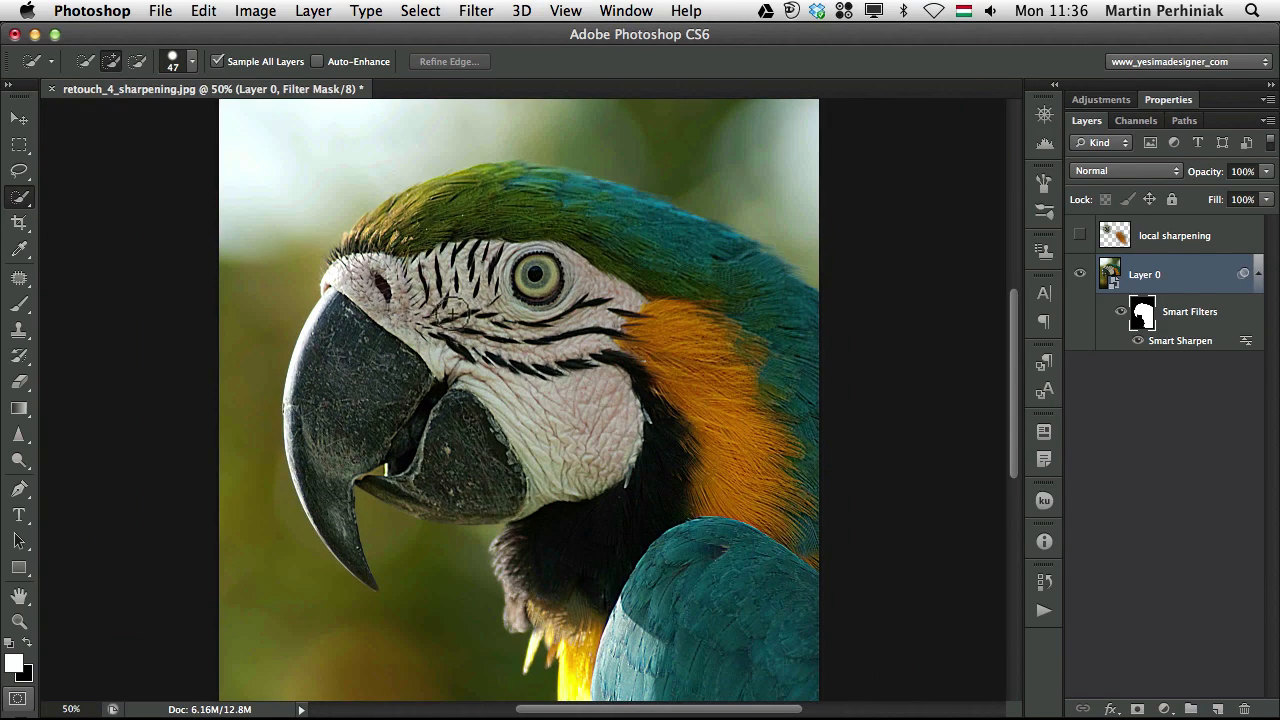
{"action": "mouse_move", "coordinate": [395, 401]}
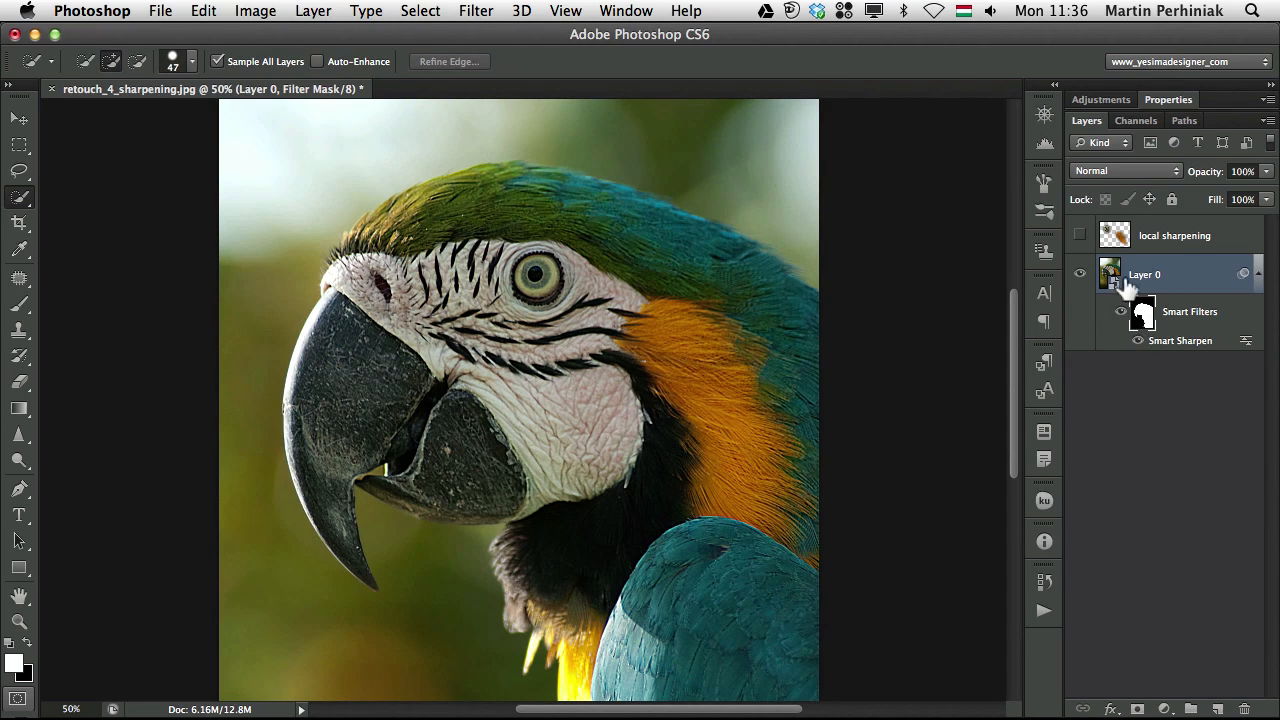
{"action": "double_click", "coordinate": [1180, 340]}
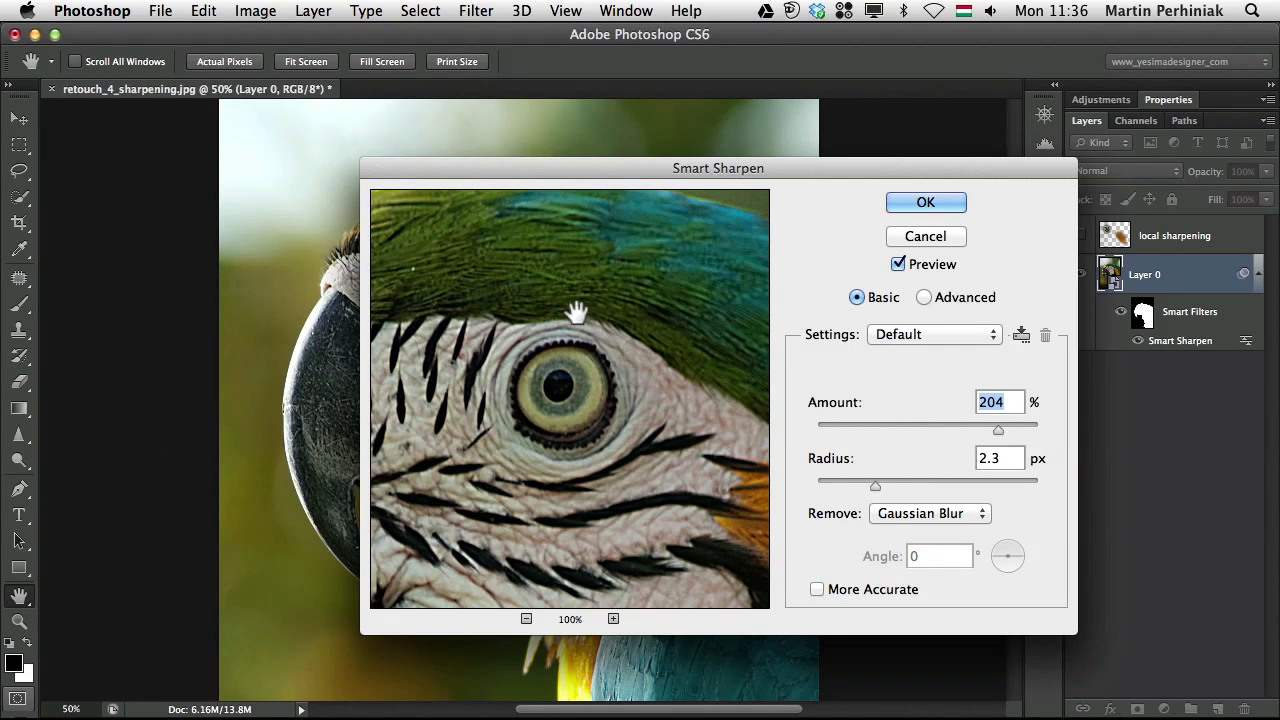
- Close the Smart Sharpen dialog with OK
{"action": "left_click", "coordinate": [925, 202]}
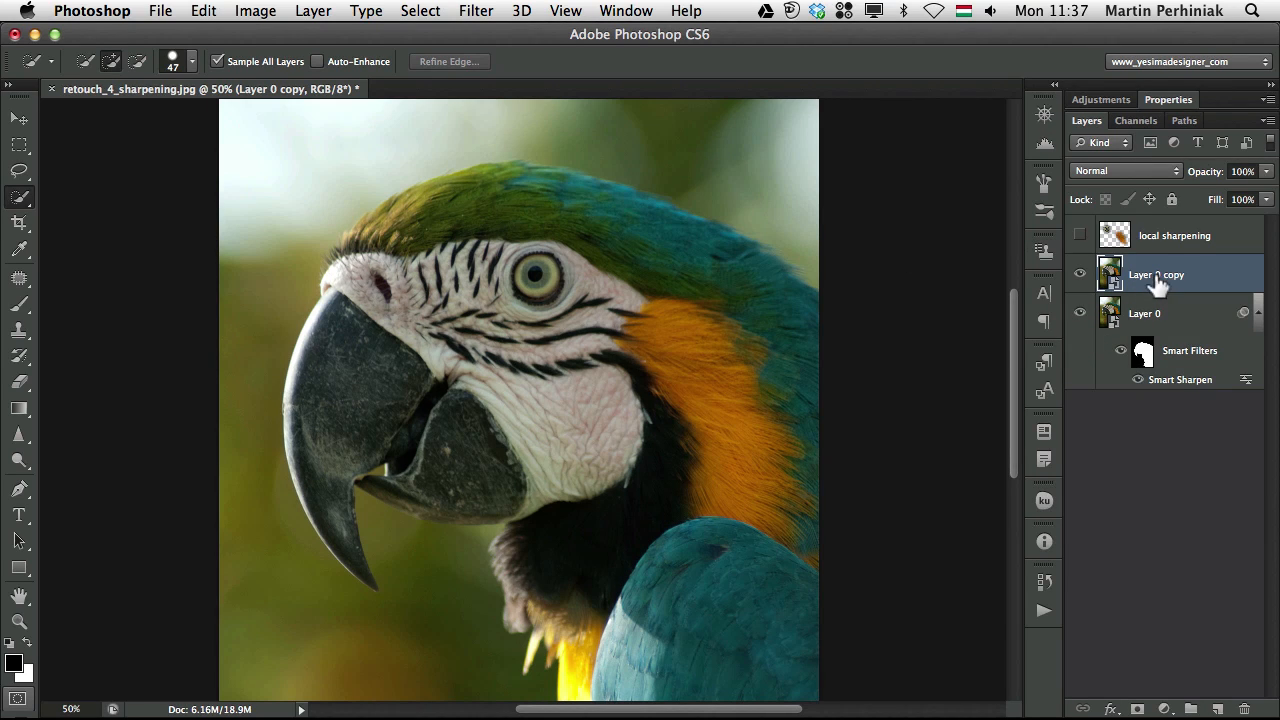
- Rename the original layer 'smart sharpen' and select the high-pass layer
{"action": "double_click", "coordinate": [1156, 274]}
{"action": "type", "text": "high-pas"}
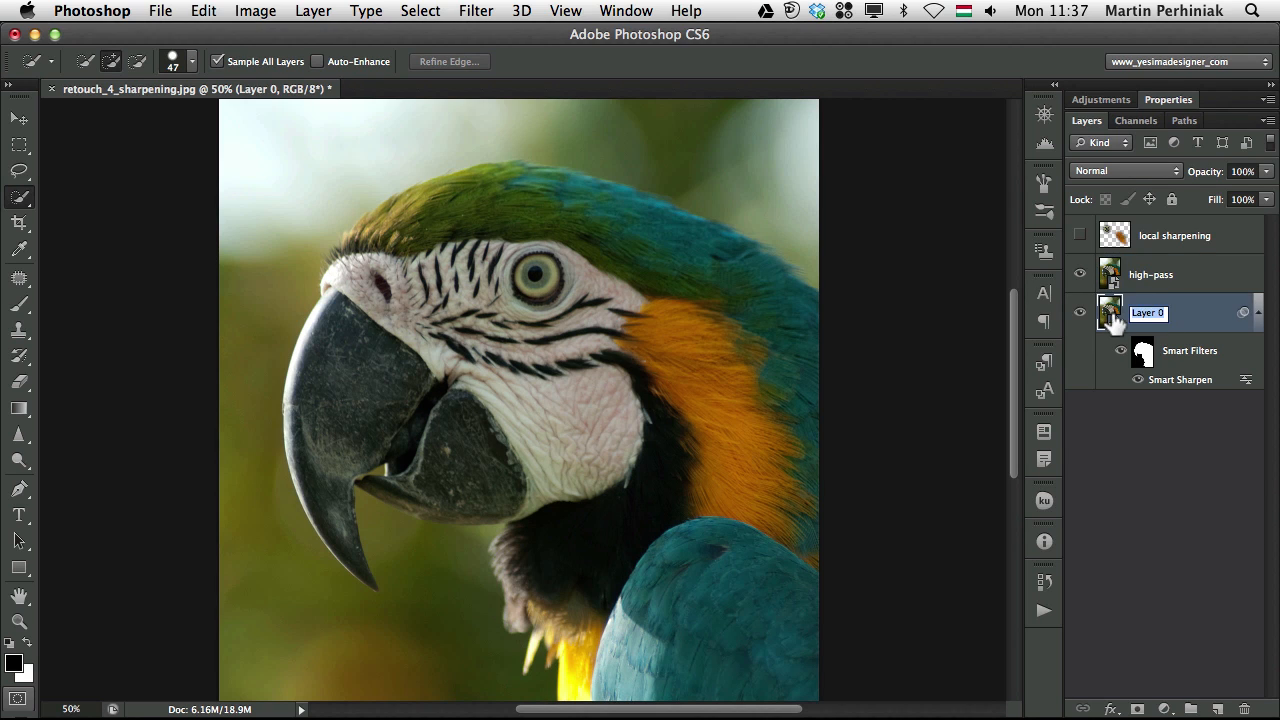
{"action": "type", "text": "smart sharpen"}
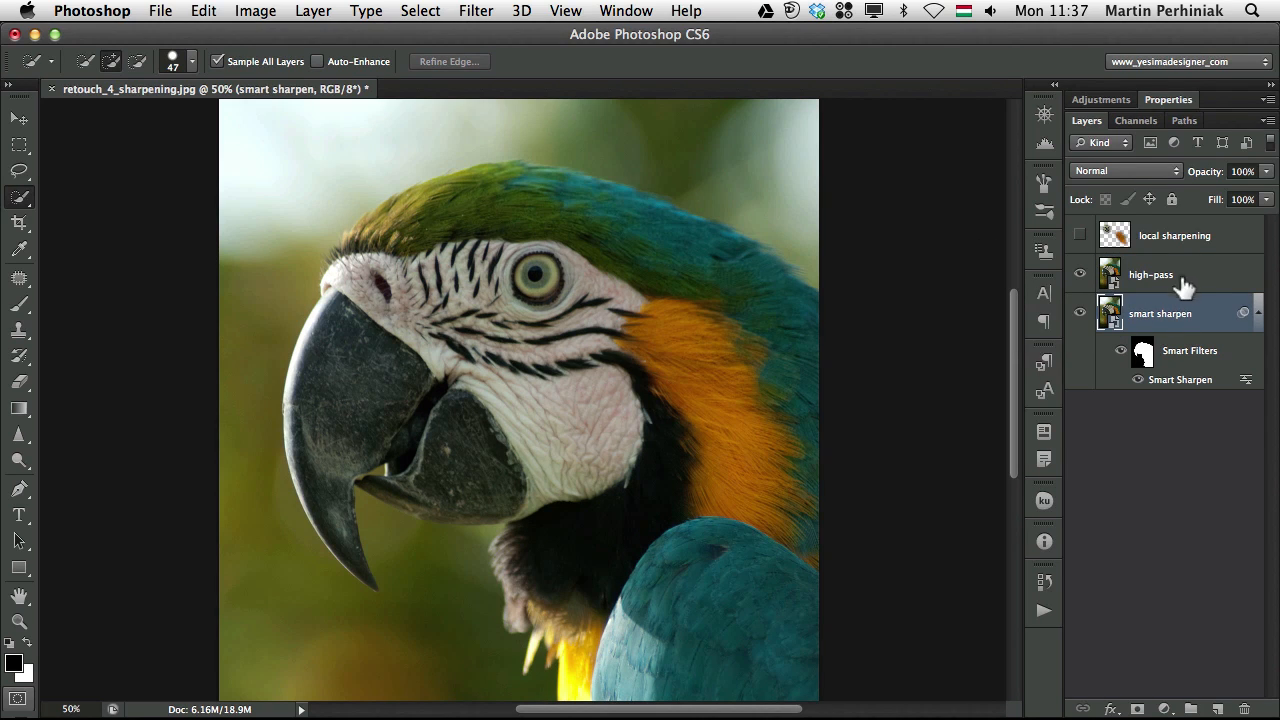
{"action": "left_click", "coordinate": [1150, 274]}
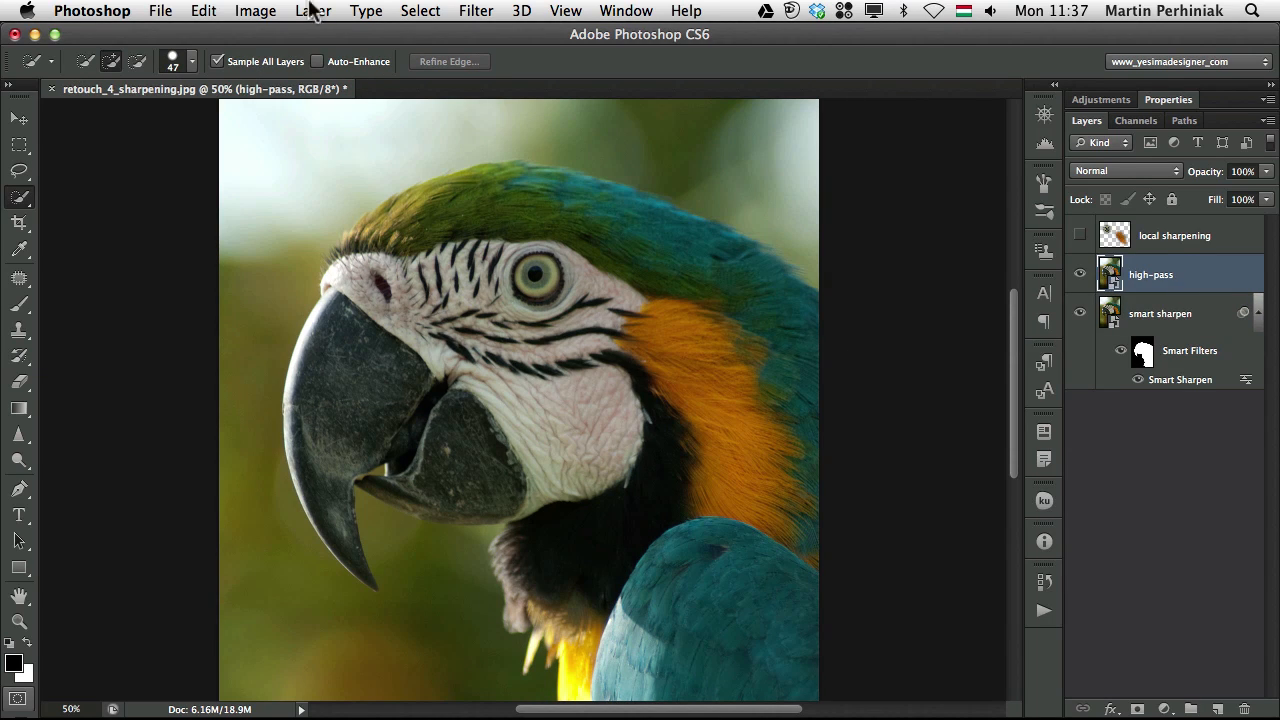
{"action": "mouse_move", "coordinate": [438, 12]}
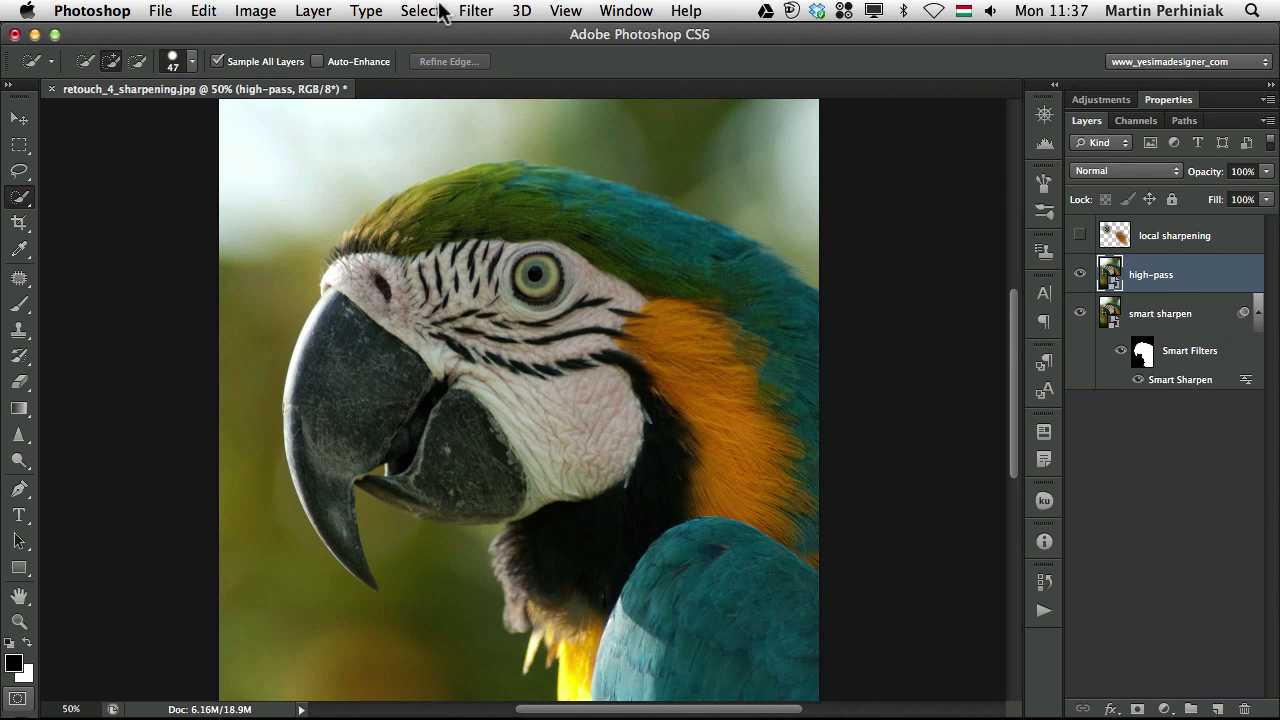
{"action": "mouse_move", "coordinate": [428, 25]}
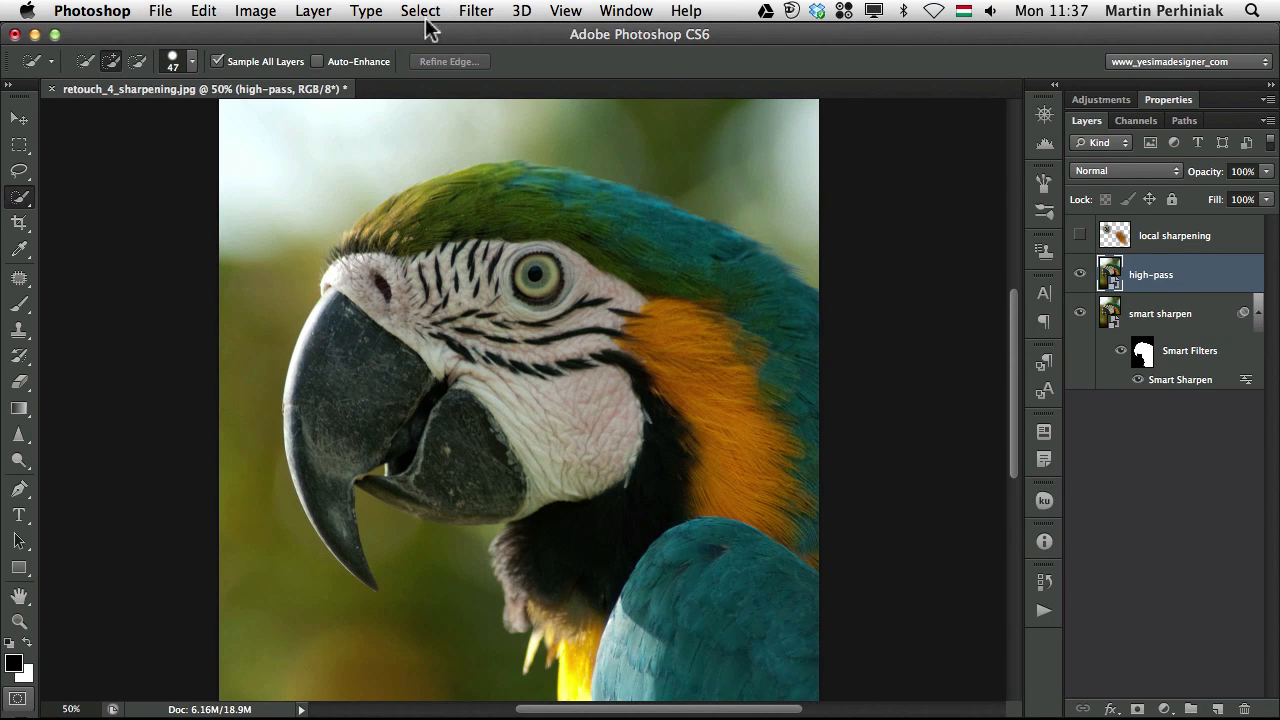
- Apply a High Pass filter with a 4.0 px radius
{"action": "left_click", "coordinate": [476, 11]}
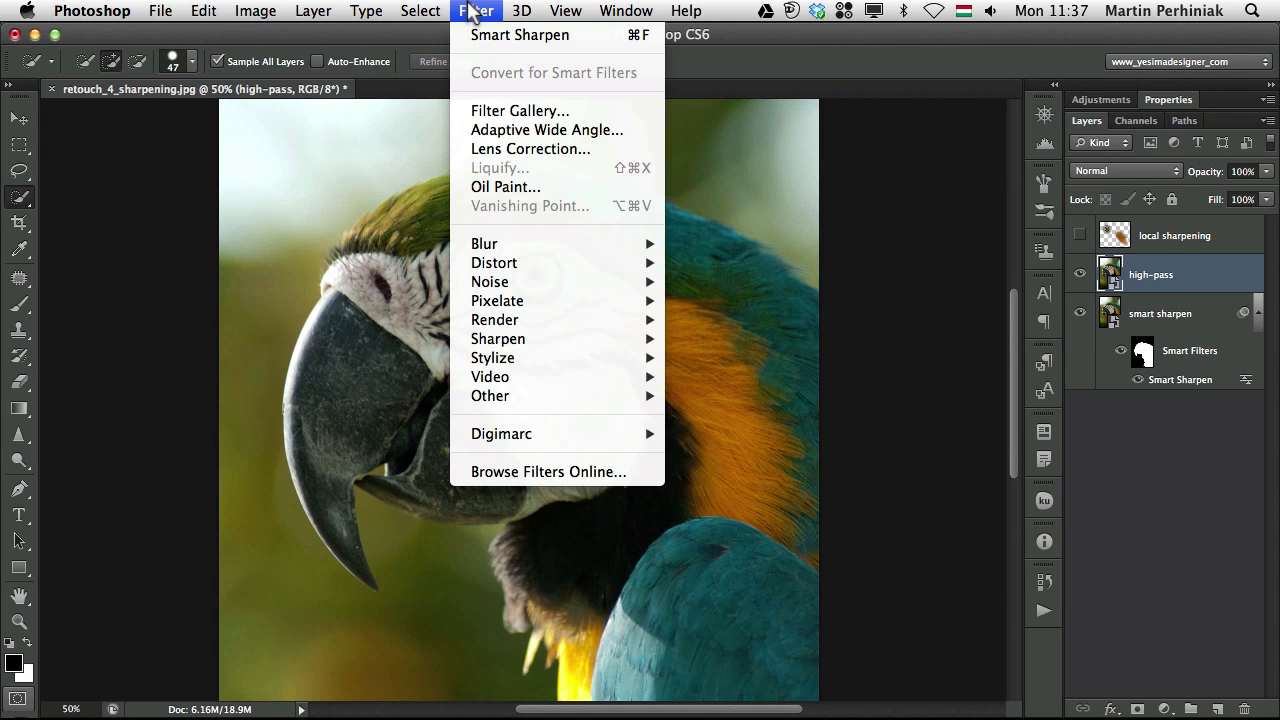
{"action": "mouse_move", "coordinate": [490, 396]}
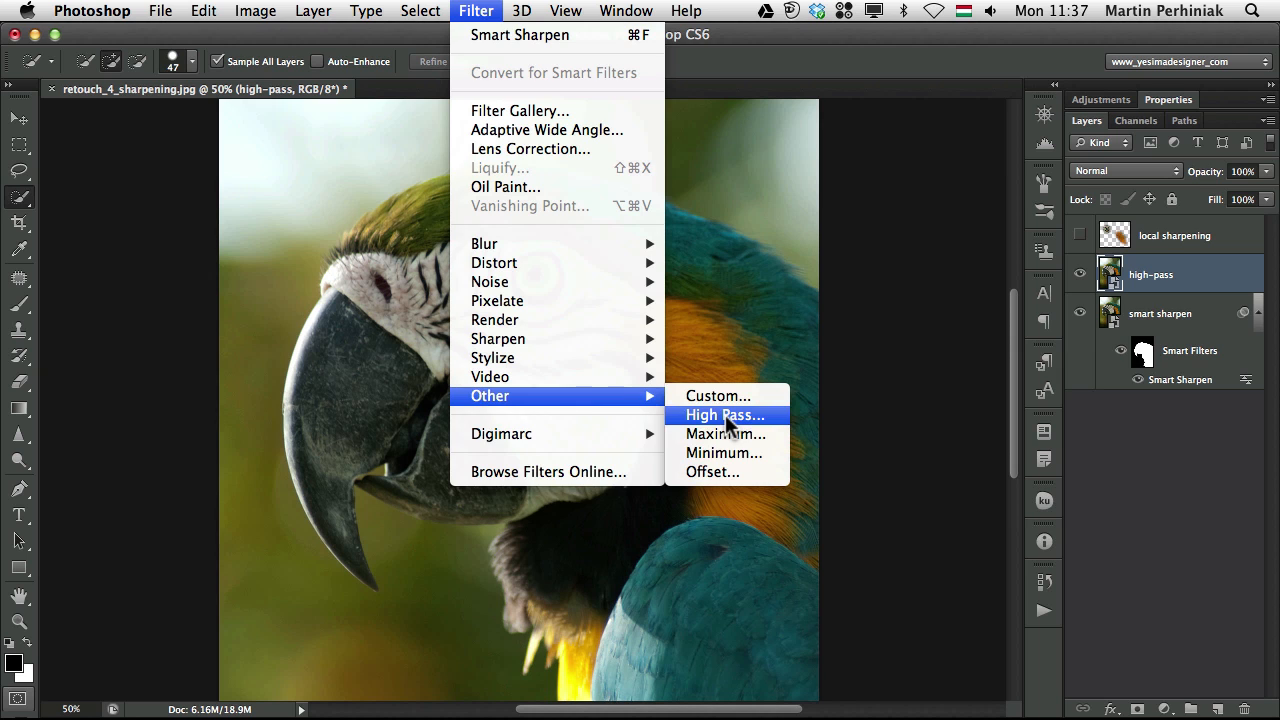
{"action": "left_click", "coordinate": [724, 415]}
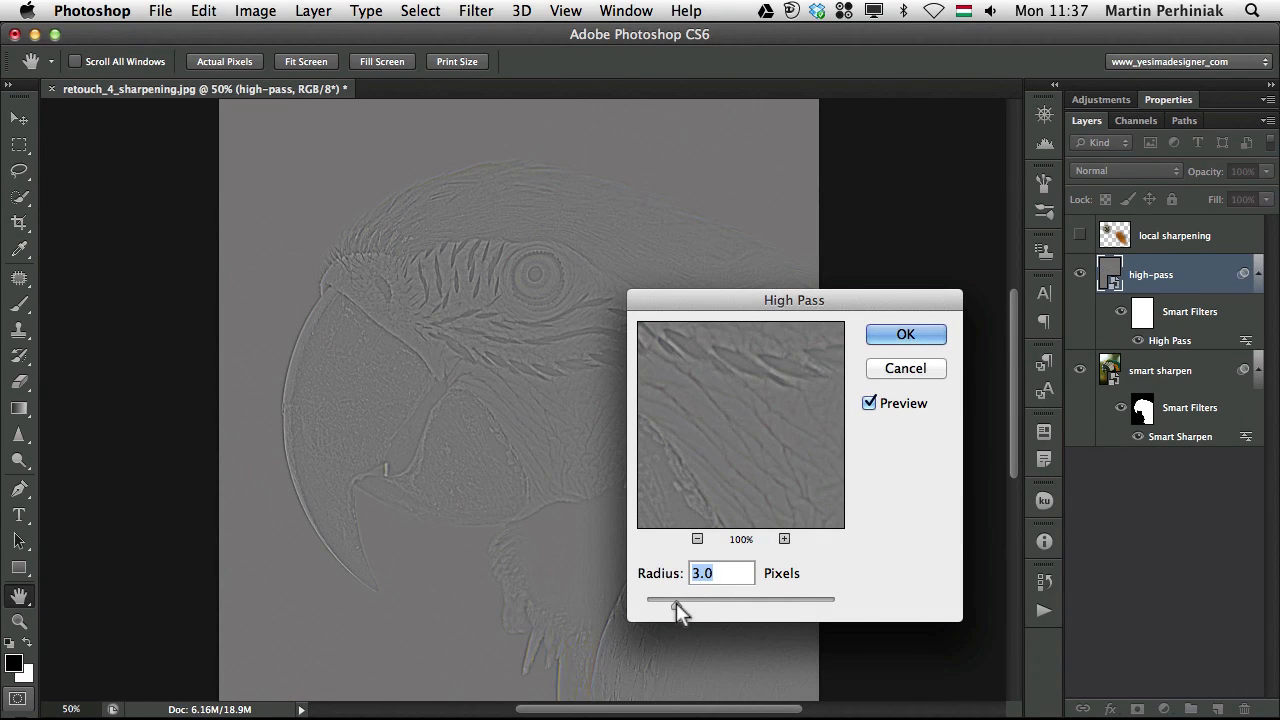
{"action": "left_click_drag", "start_coordinate": [672, 599], "coordinate": [692, 599]}
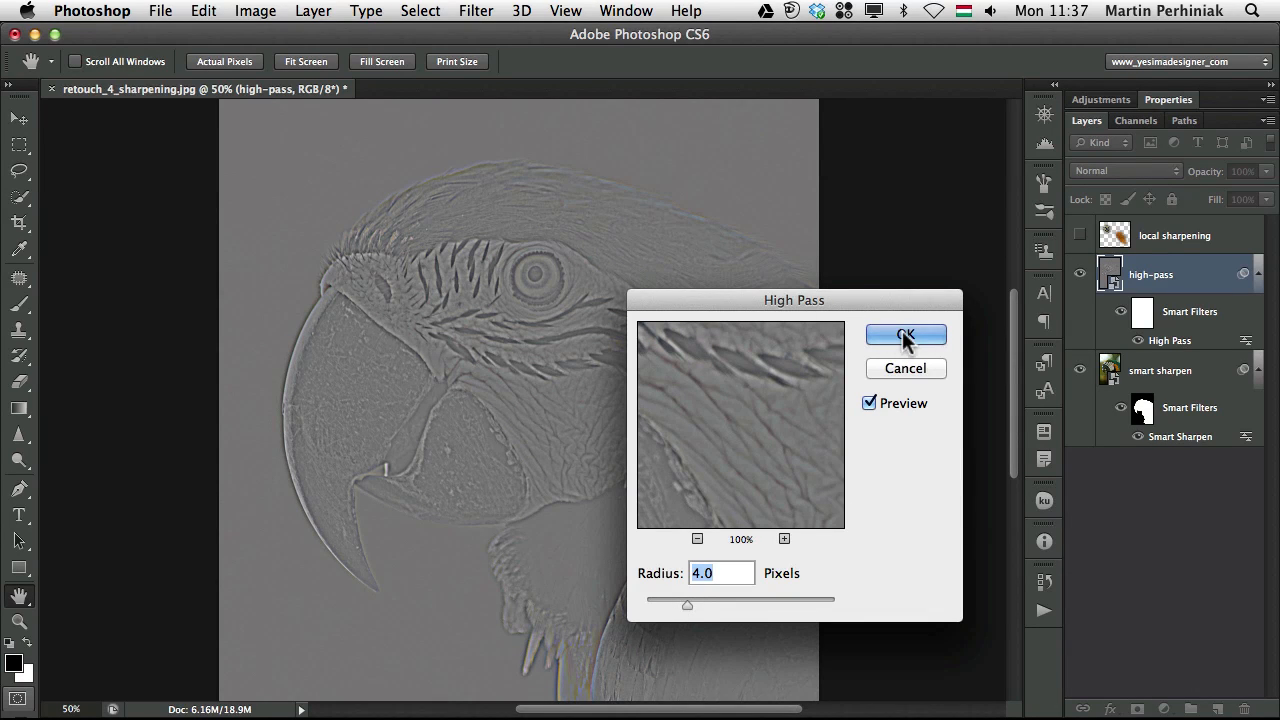
{"action": "left_click", "coordinate": [905, 334]}
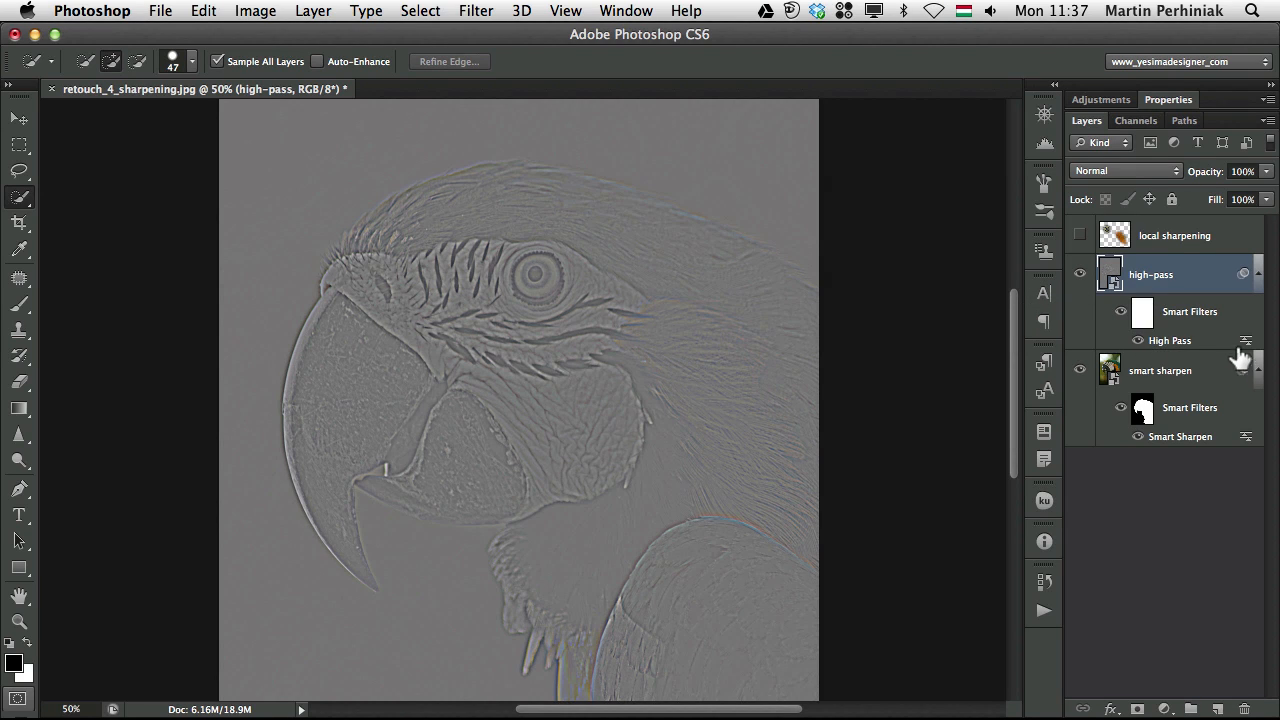
{"action": "mouse_move", "coordinate": [1240, 357]}
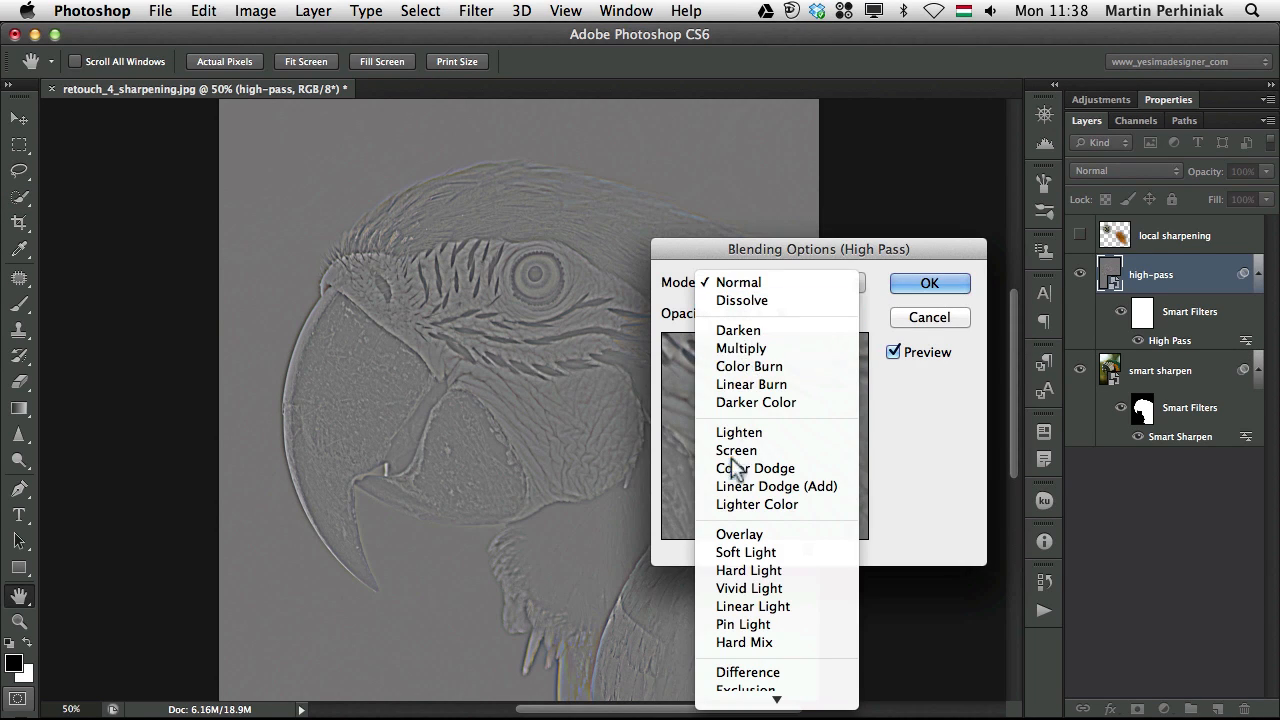
- Set the High Pass smart filter's blending mode to Overlay and confirm
{"action": "left_click", "coordinate": [739, 533]}
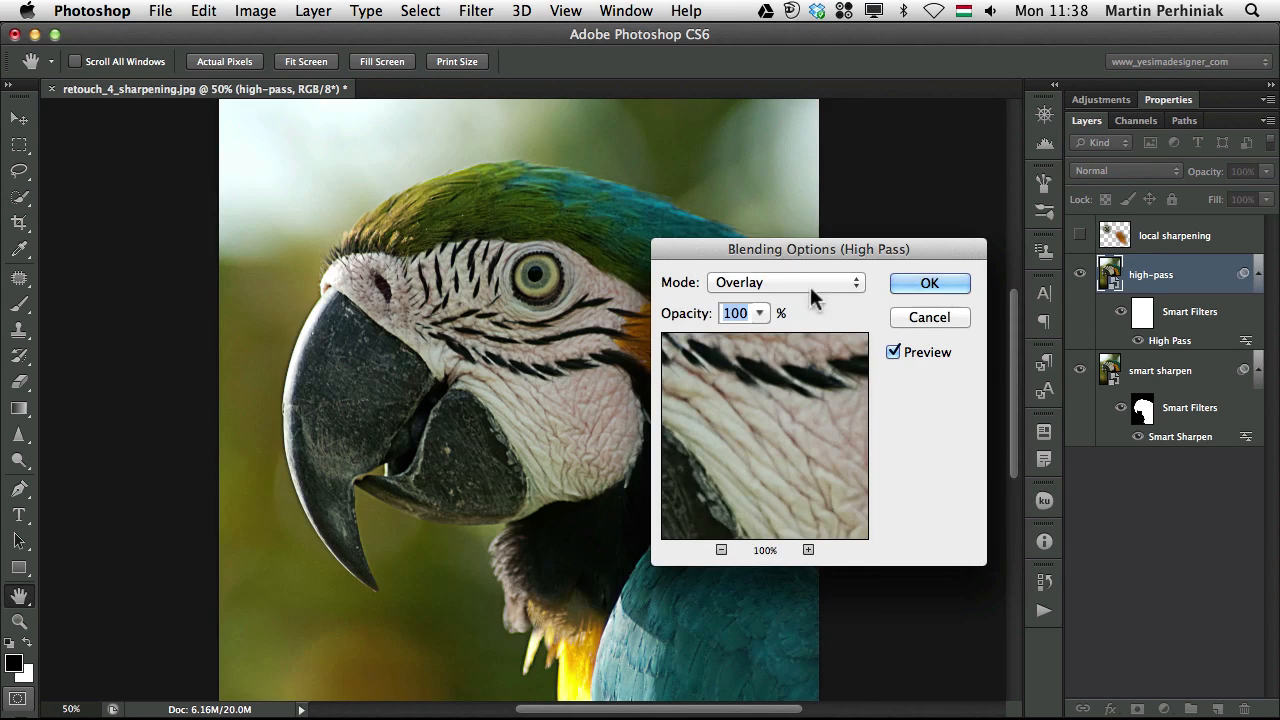
{"action": "left_click", "coordinate": [928, 283]}
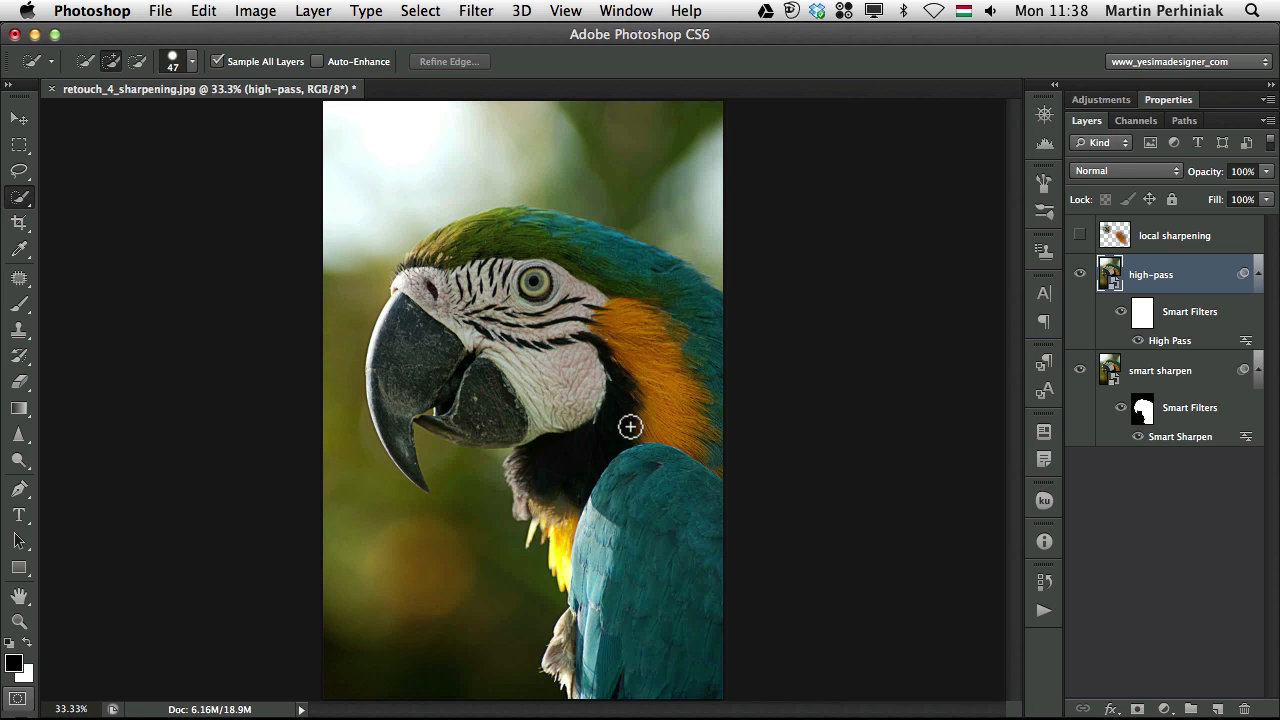
{"action": "left_click", "coordinate": [18, 118]}
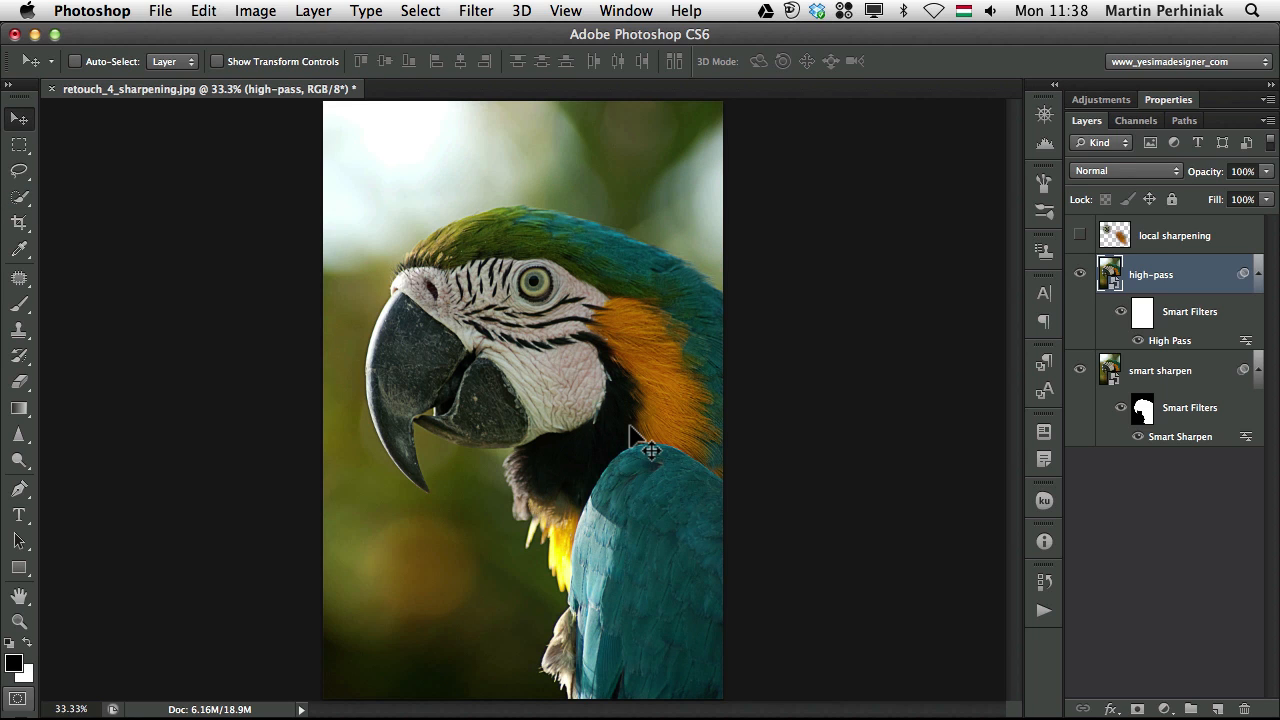